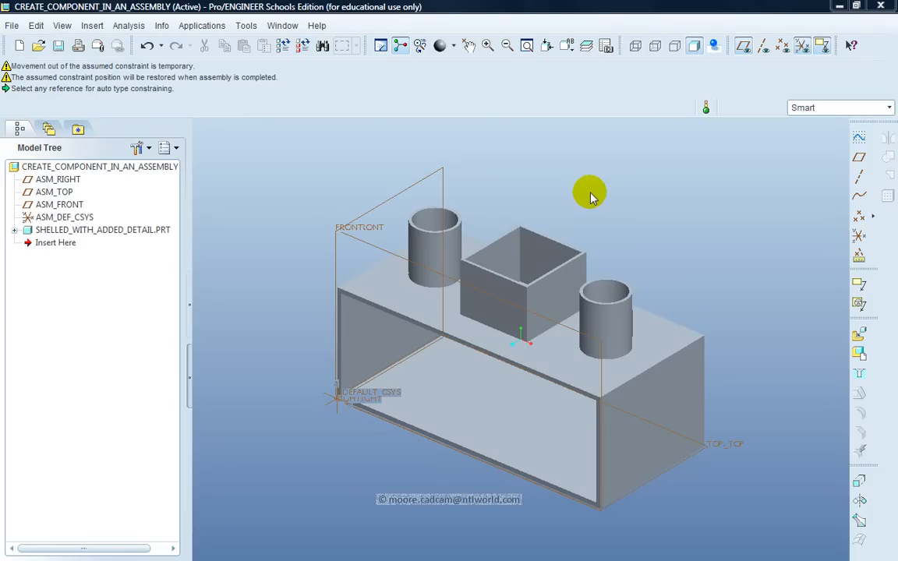
{"action": "mouse_move", "coordinate": [615, 201]}
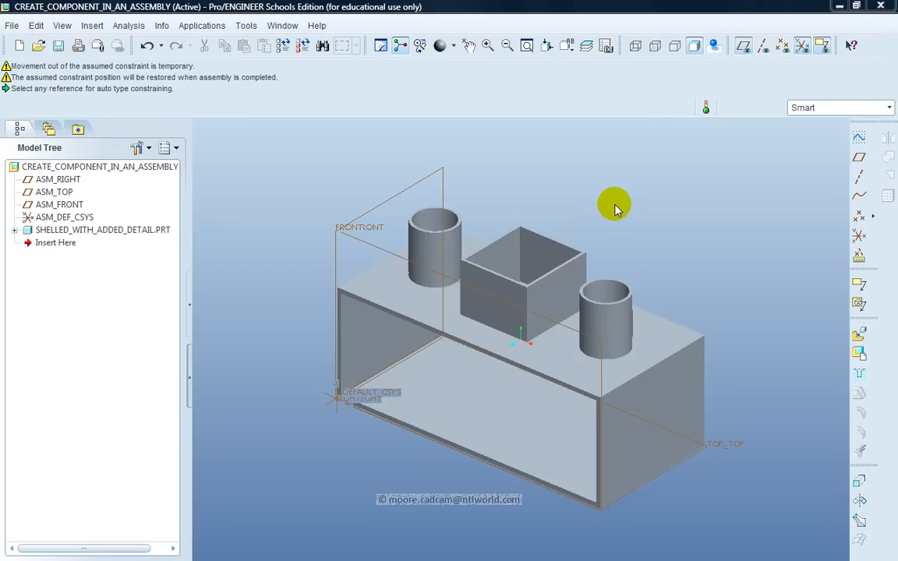
{"action": "mouse_move", "coordinate": [55, 15]}
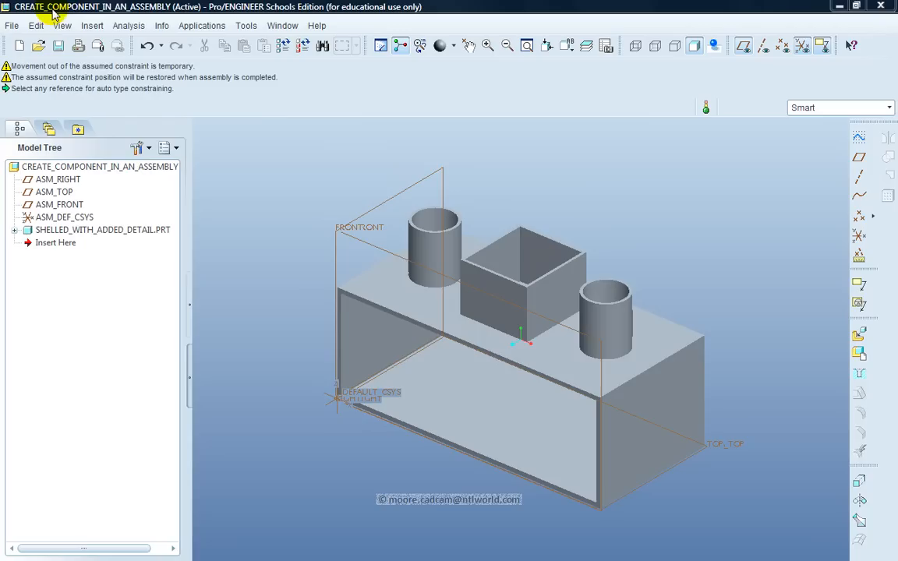
{"action": "mouse_move", "coordinate": [794, 209]}
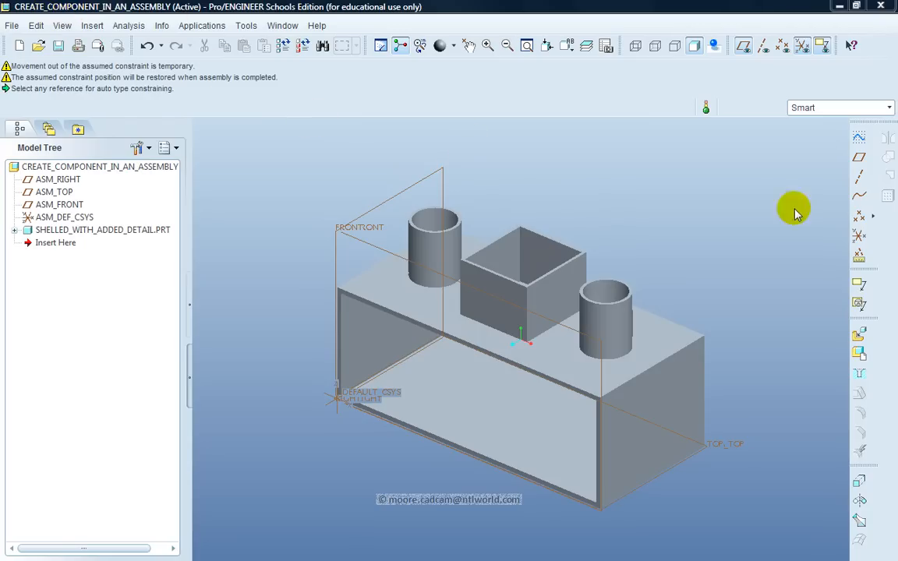
{"action": "mouse_move", "coordinate": [857, 337]}
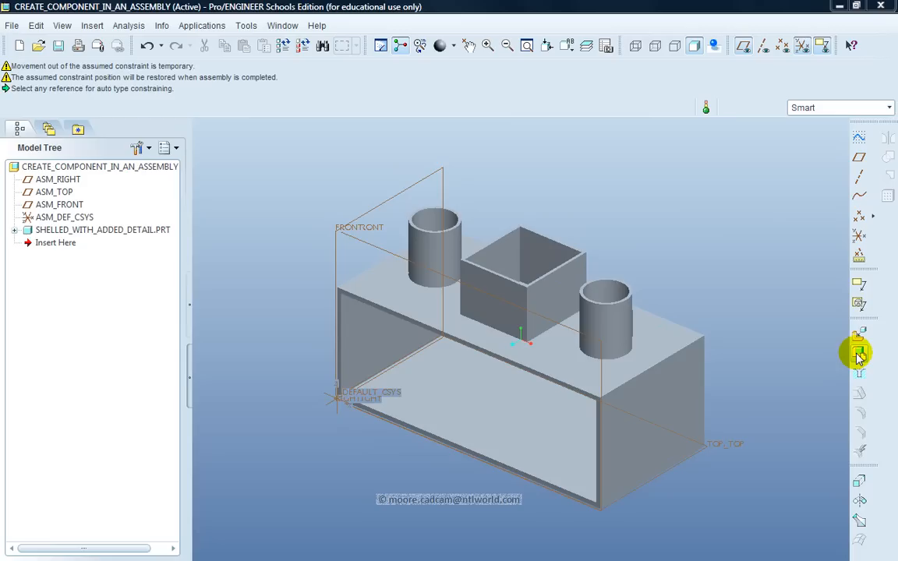
Create a new solid part component named sliding_sleeve, copied from start_part_mmks.prt.
{"action": "left_click", "coordinate": [857, 352]}
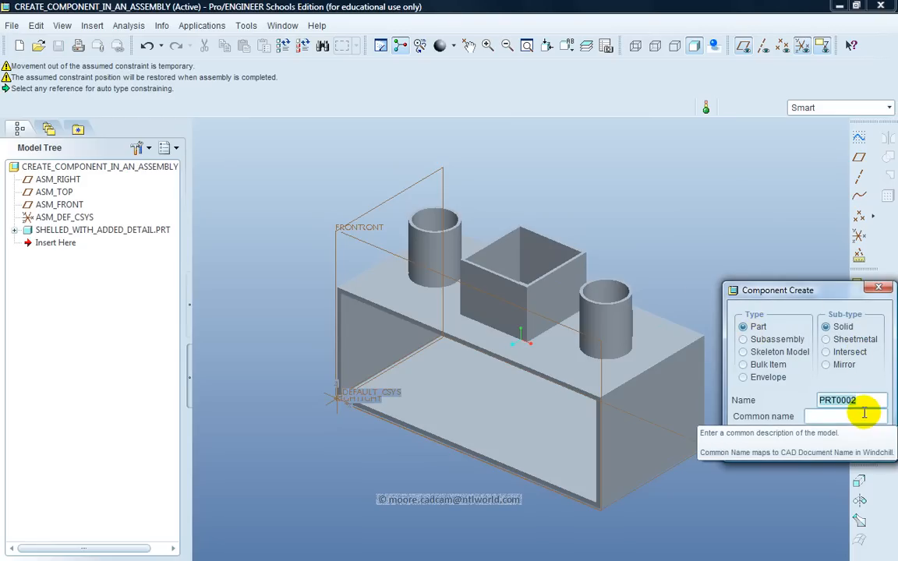
{"action": "type", "text": "sli"}
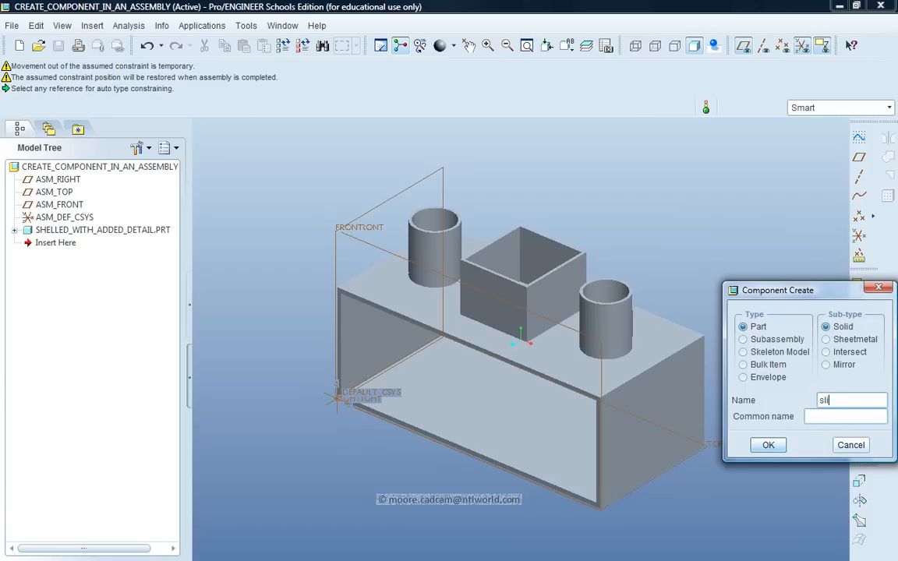
{"action": "type", "text": "ding"}
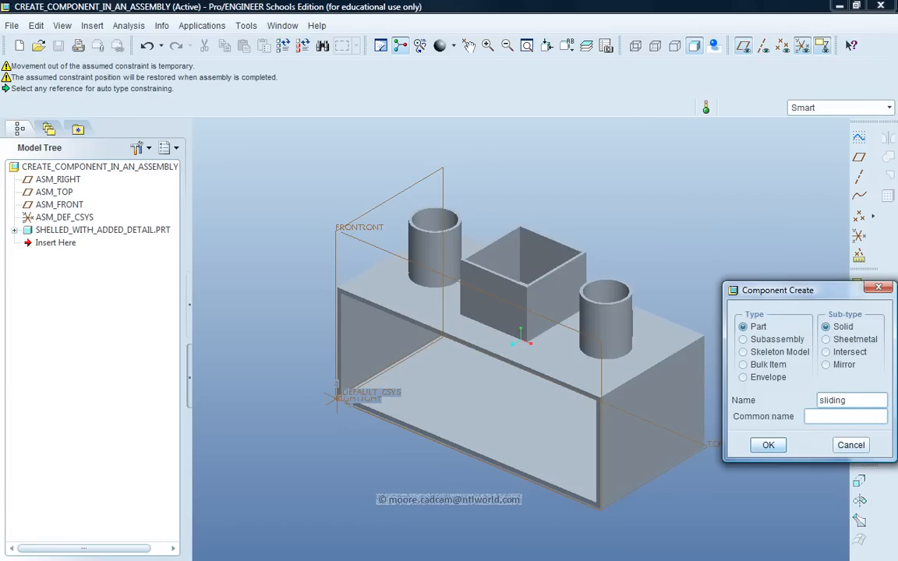
{"action": "type", "text": "_sleeve"}
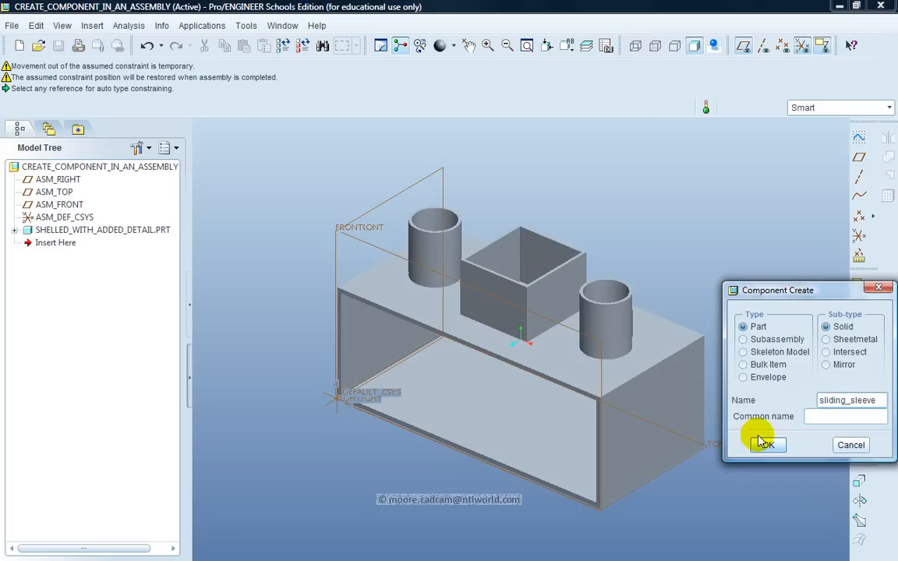
{"action": "left_click", "coordinate": [763, 444]}
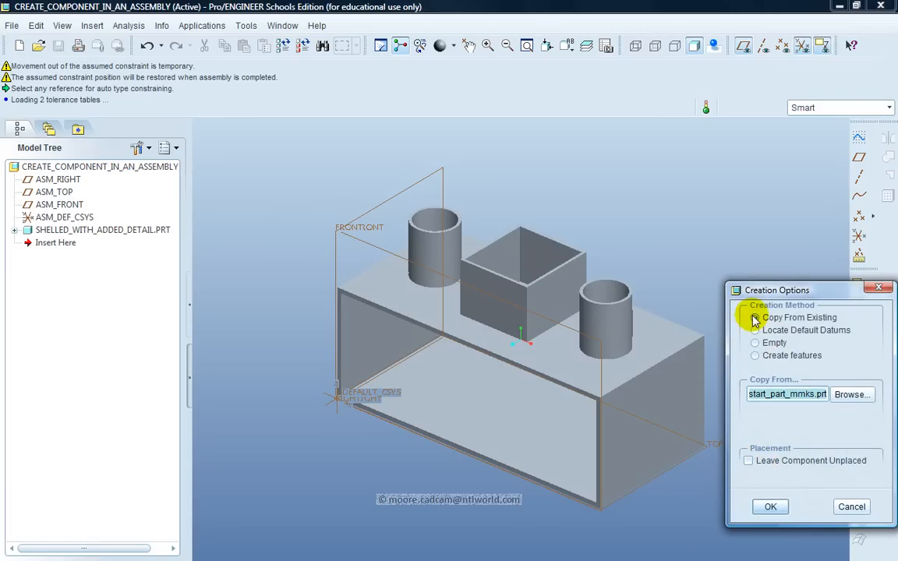
{"action": "mouse_move", "coordinate": [754, 318]}
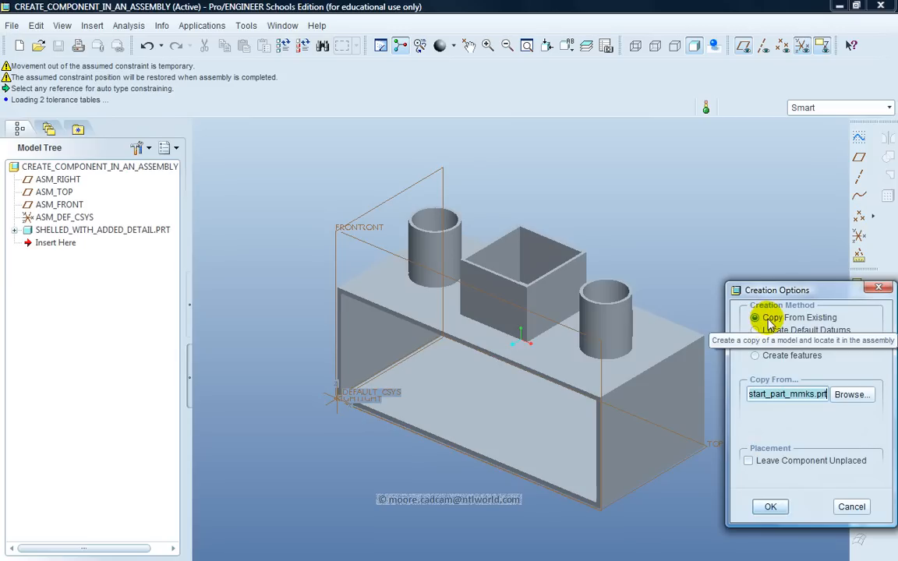
{"action": "mouse_move", "coordinate": [761, 405]}
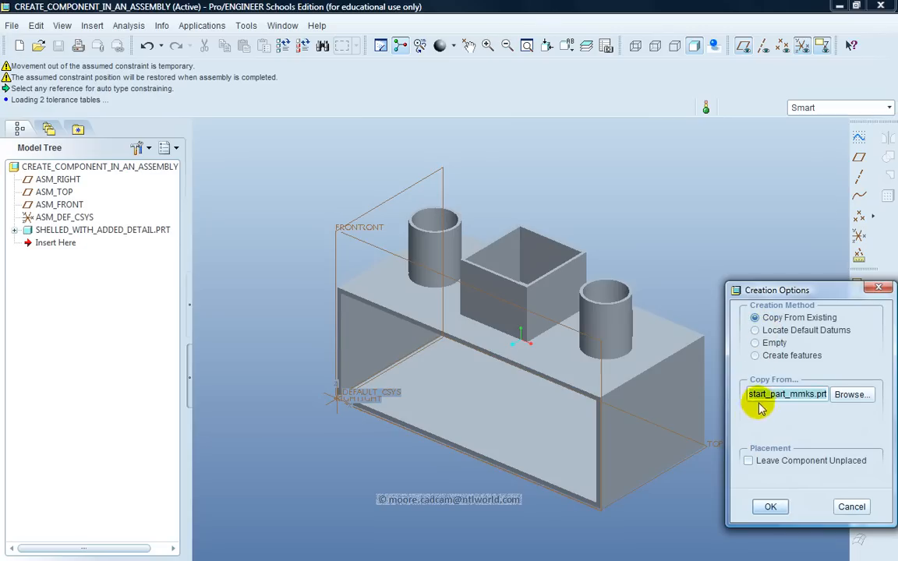
{"action": "mouse_move", "coordinate": [770, 506]}
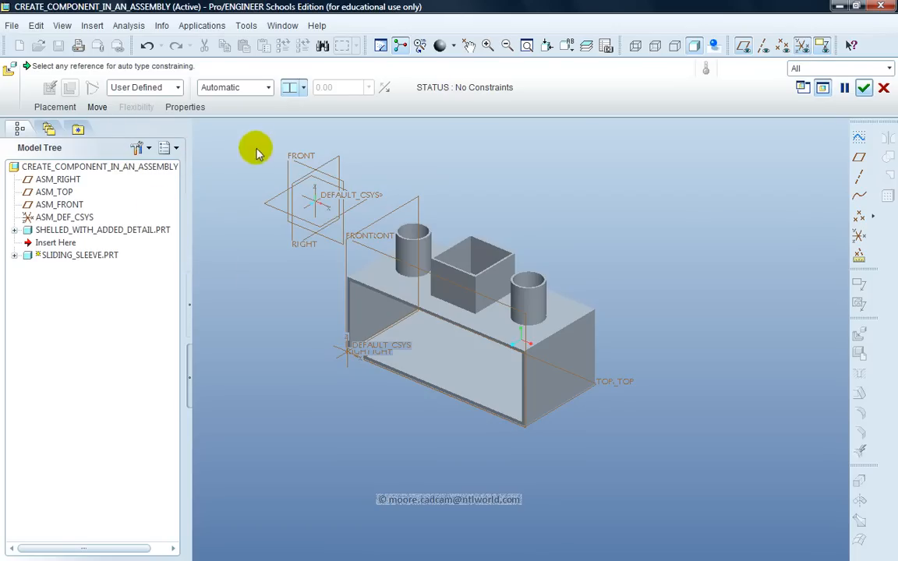
Align three sleeve datum planes with the matching assembly planes until Fully Constrained.
{"action": "left_click", "coordinate": [296, 160]}
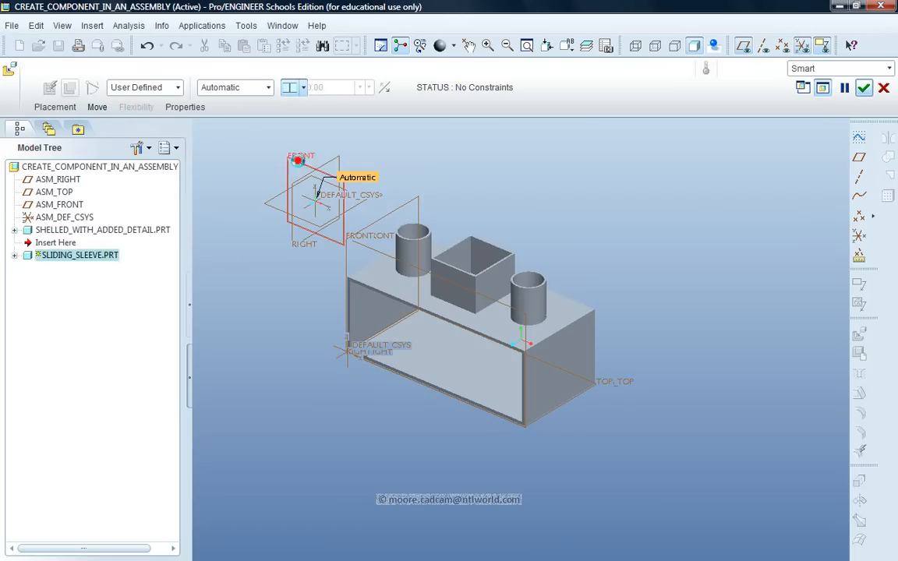
{"action": "left_click", "coordinate": [371, 256]}
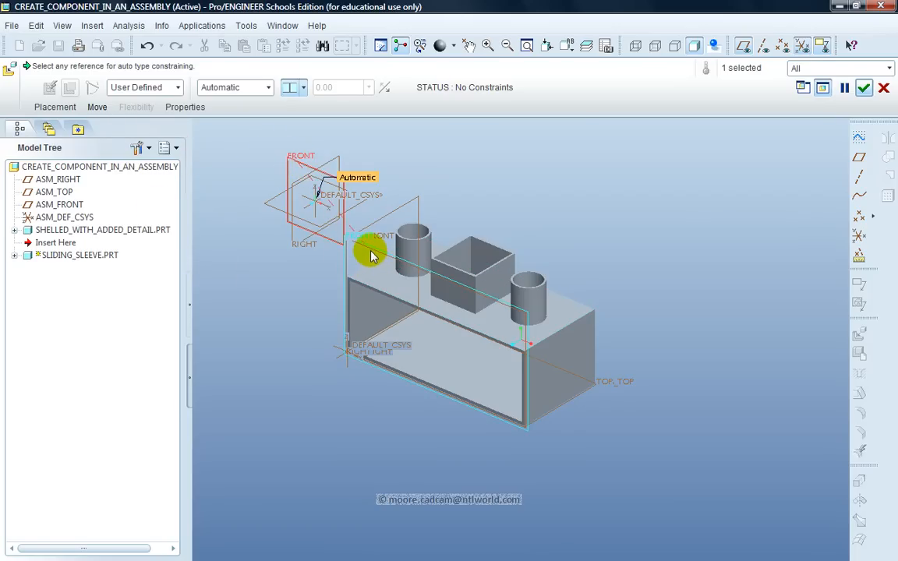
{"action": "left_click", "coordinate": [371, 249]}
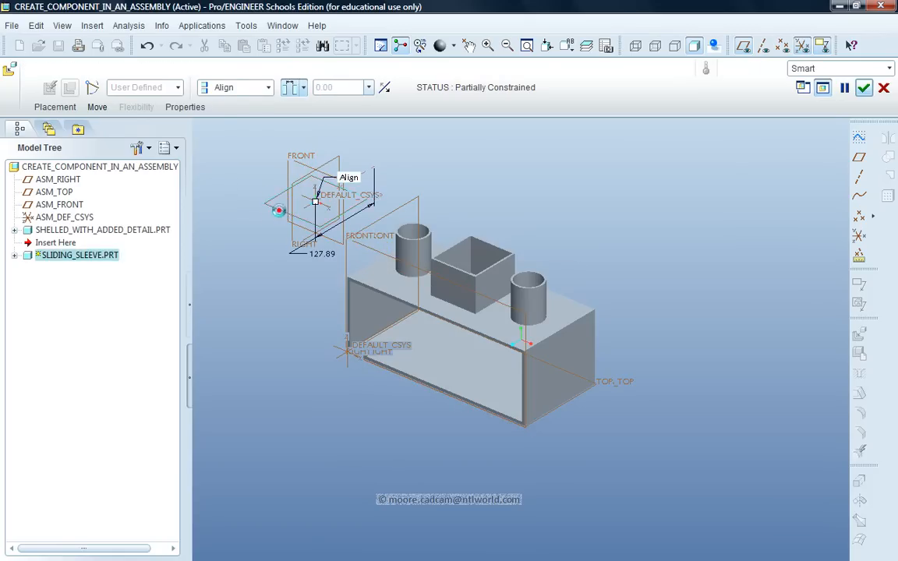
{"action": "left_click", "coordinate": [614, 381]}
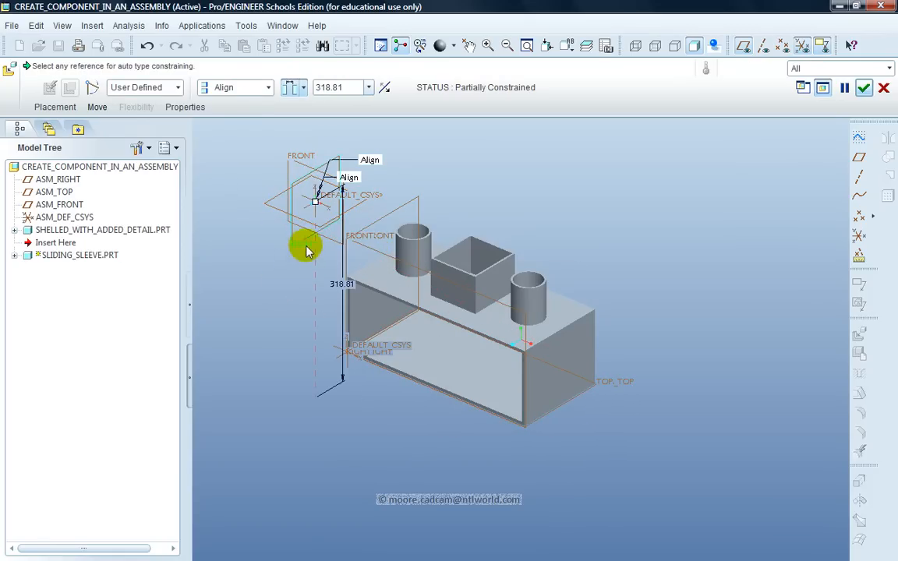
{"action": "mouse_move", "coordinate": [294, 200]}
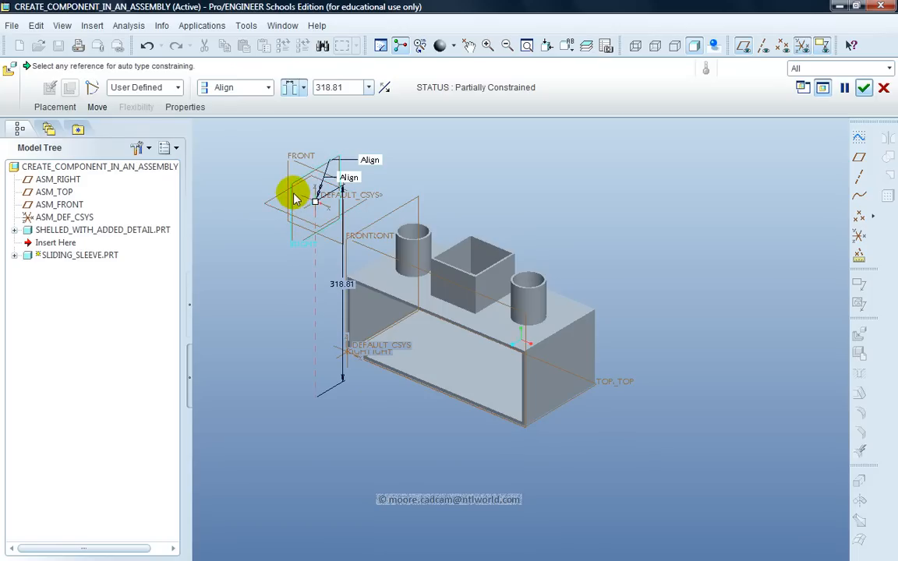
{"action": "mouse_move", "coordinate": [294, 199]}
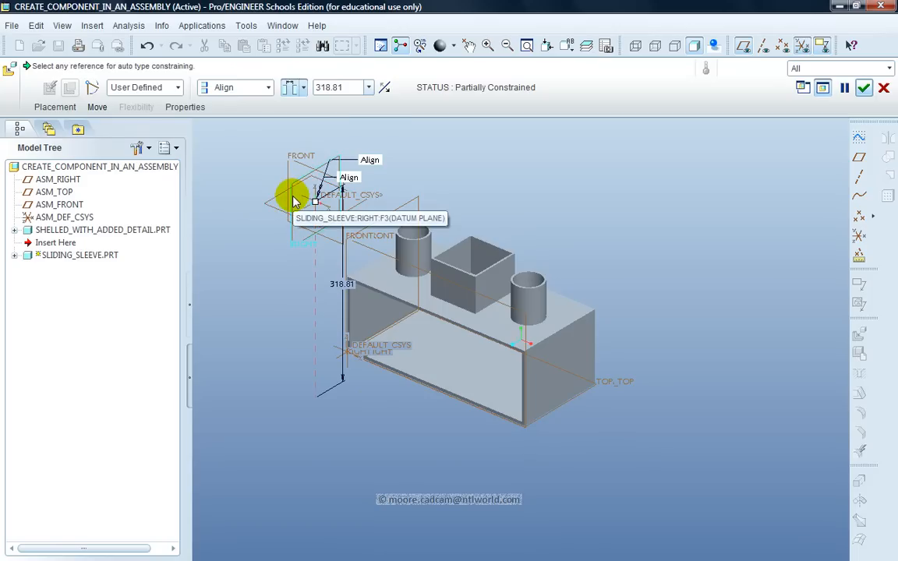
{"action": "left_click", "coordinate": [382, 219]}
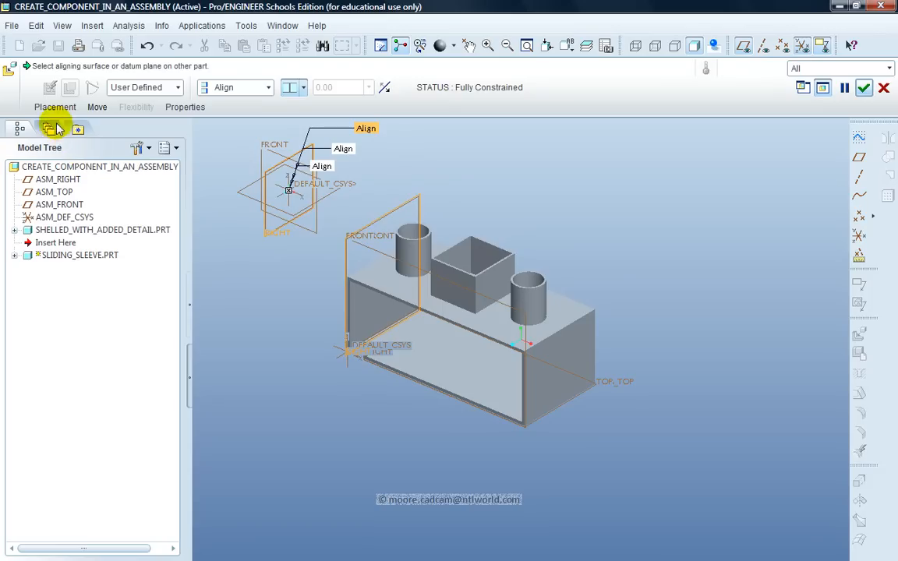
Change the top-plane Align constraint from Coincident to an offset of -10 and finish placement.
{"action": "left_click", "coordinate": [55, 106]}
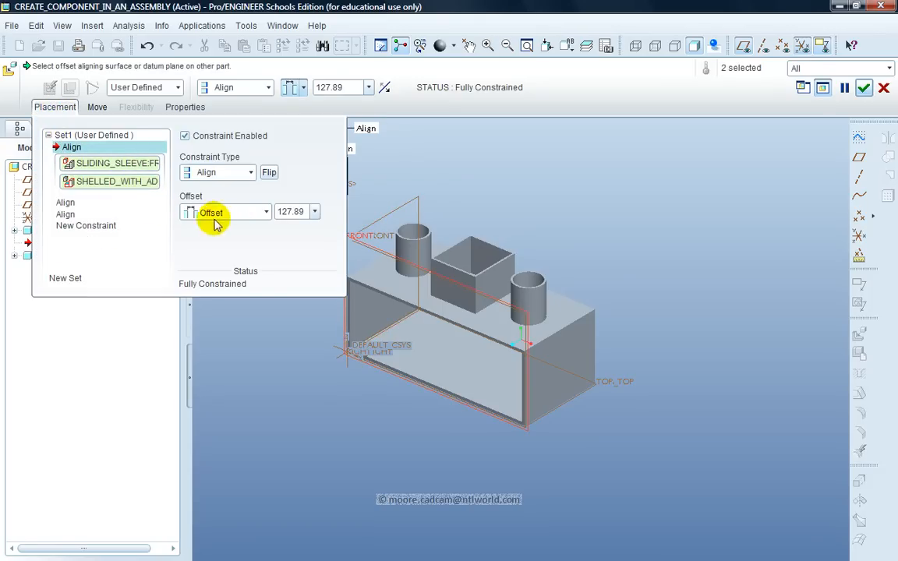
{"action": "left_click", "coordinate": [265, 212]}
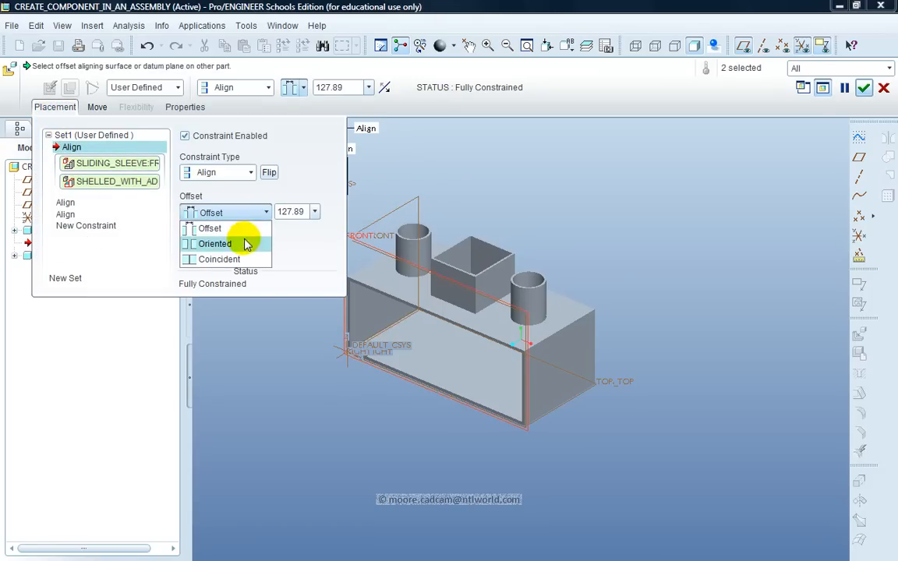
{"action": "left_click", "coordinate": [219, 259]}
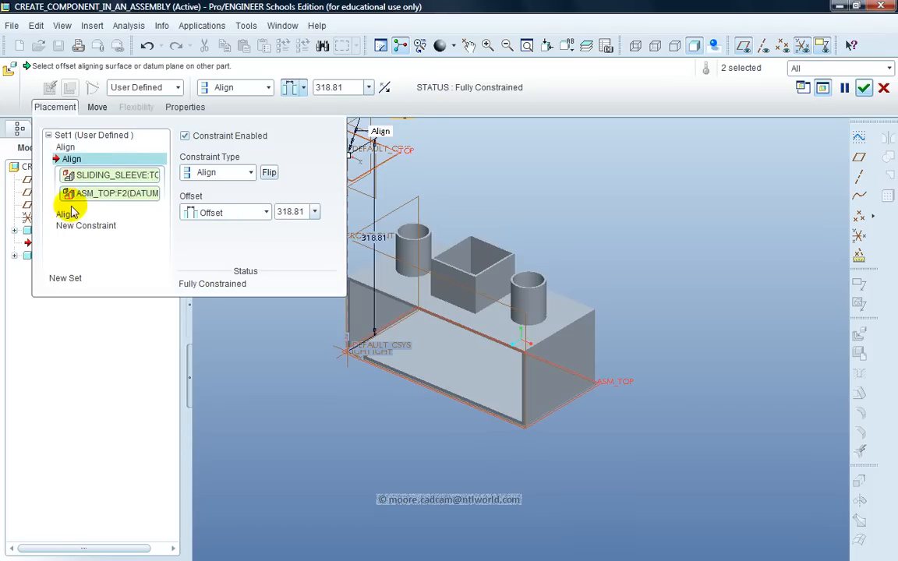
{"action": "left_click", "coordinate": [265, 211]}
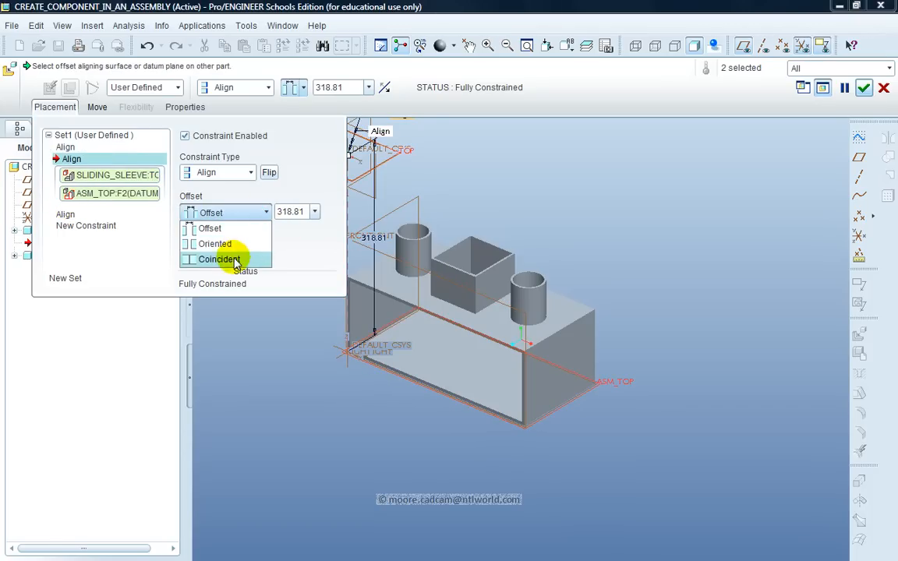
{"action": "left_click", "coordinate": [219, 258]}
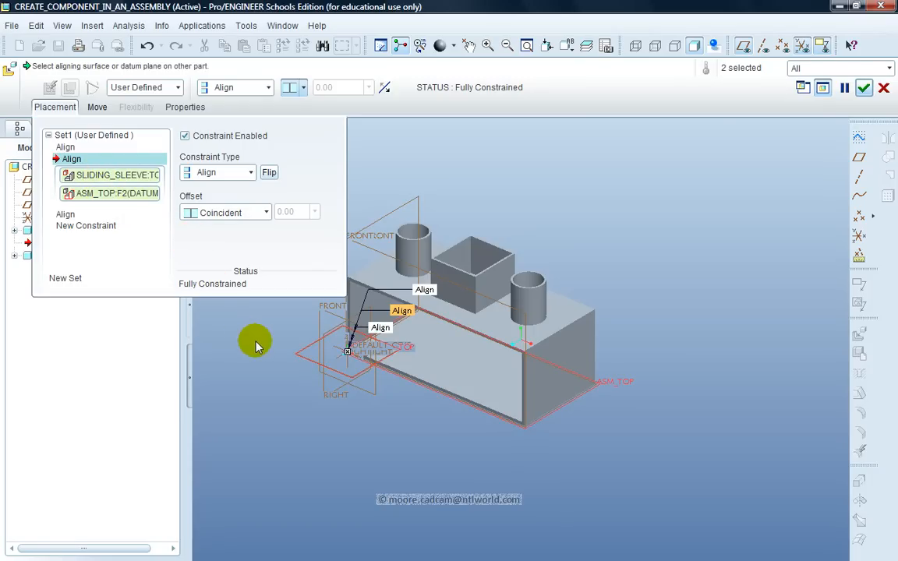
{"action": "mouse_move", "coordinate": [255, 217]}
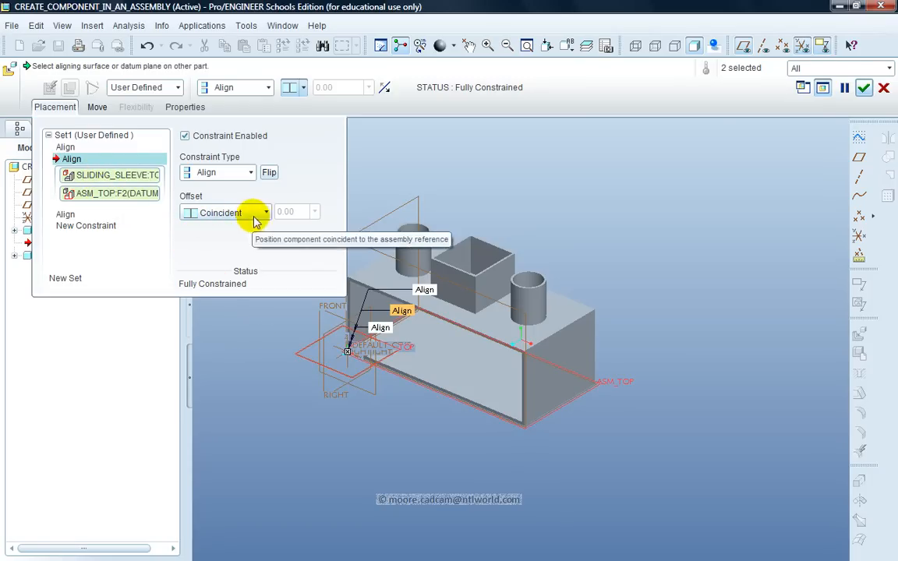
{"action": "left_click", "coordinate": [268, 212]}
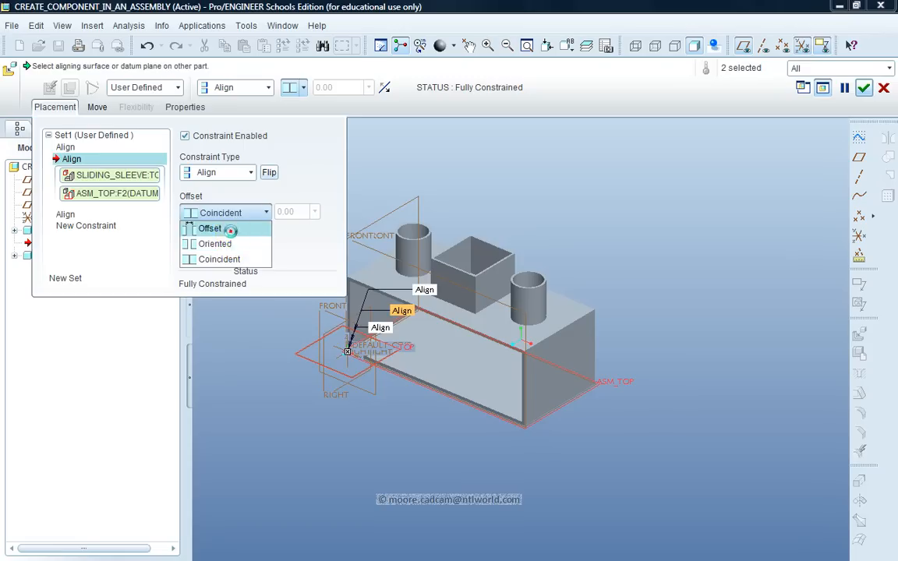
{"action": "left_click", "coordinate": [209, 228]}
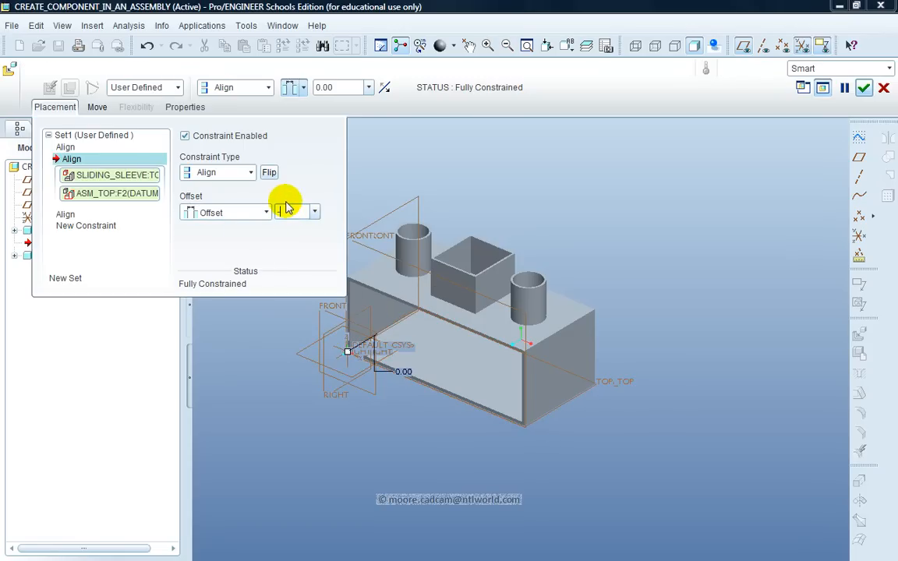
{"action": "type", "text": "-10"}
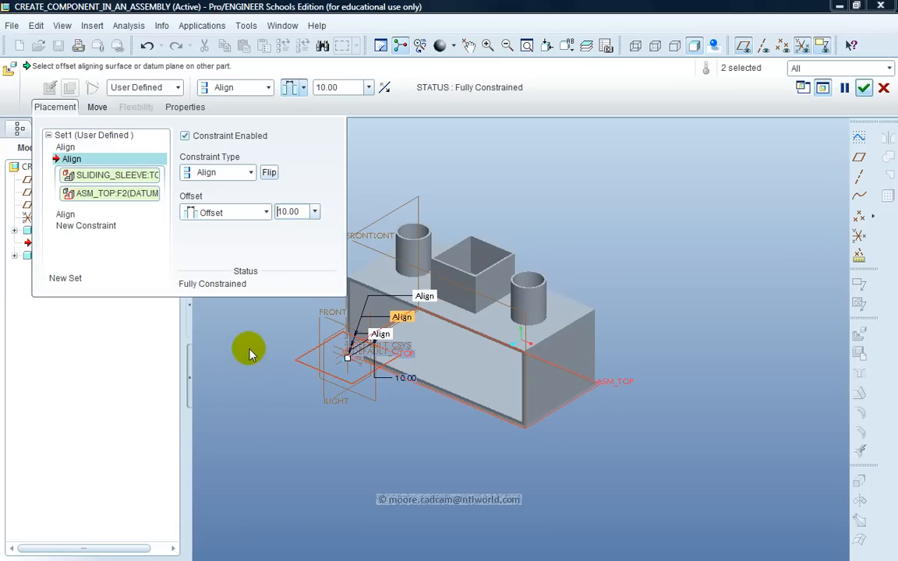
{"action": "mouse_move", "coordinate": [864, 87]}
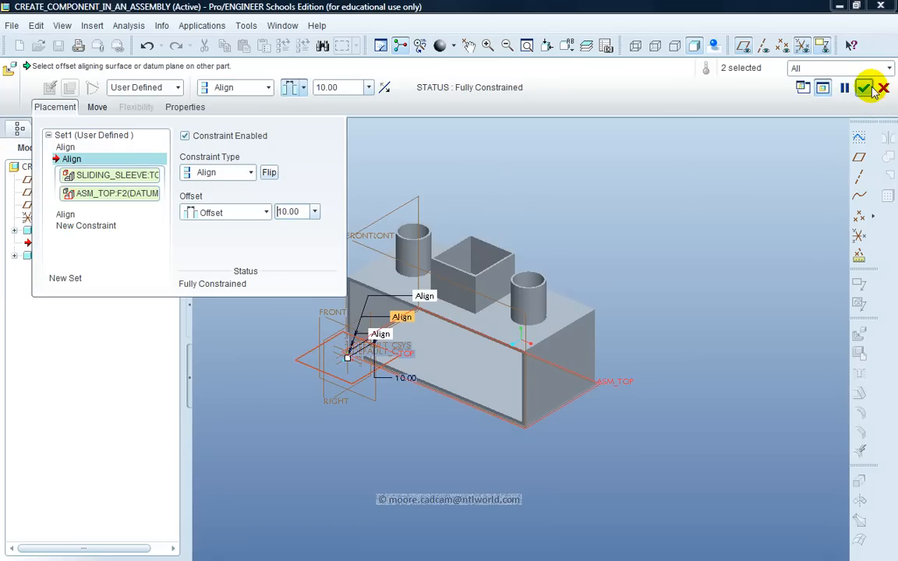
{"action": "left_click", "coordinate": [863, 87]}
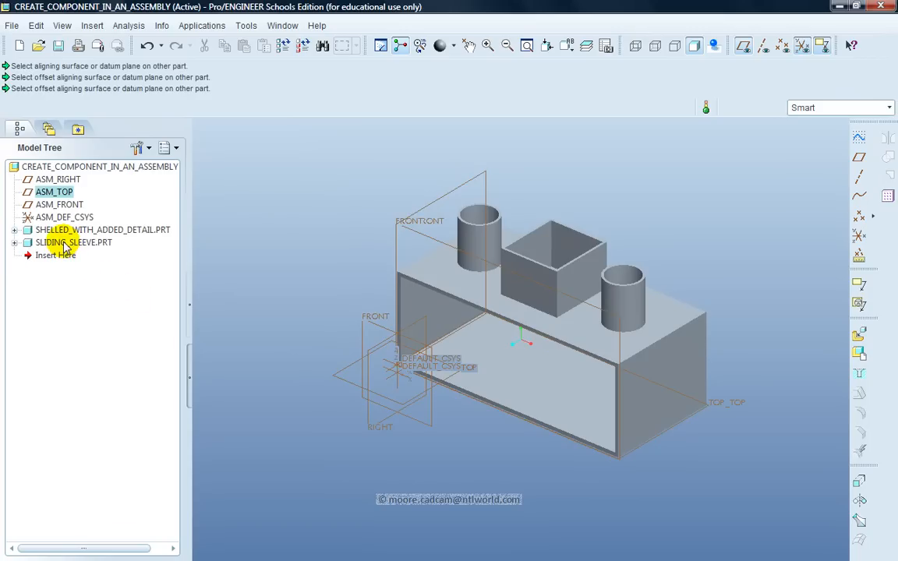
Activate SLIDING_SLEEVE.PRT from the Model Tree so the rest of the assembly turns transparent.
{"action": "right_click", "coordinate": [73, 241]}
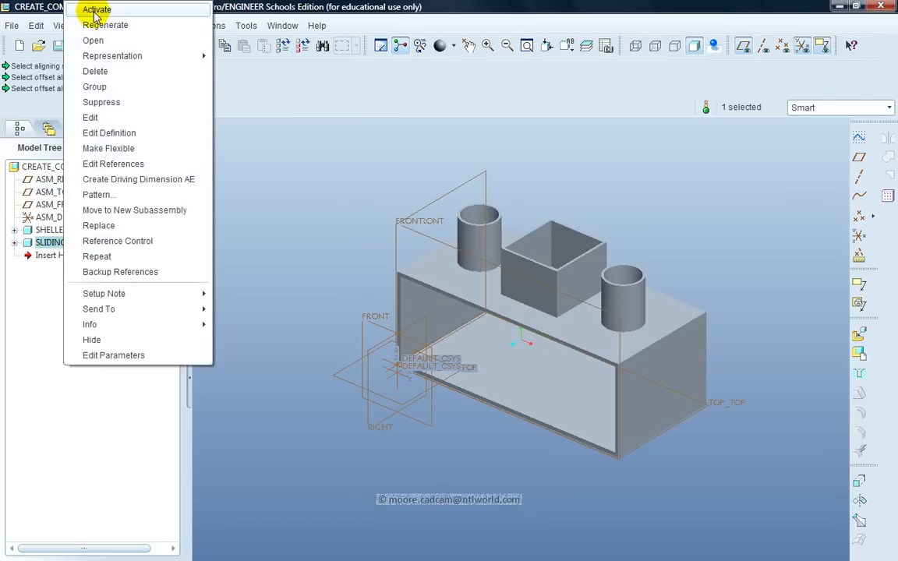
{"action": "left_click", "coordinate": [97, 9]}
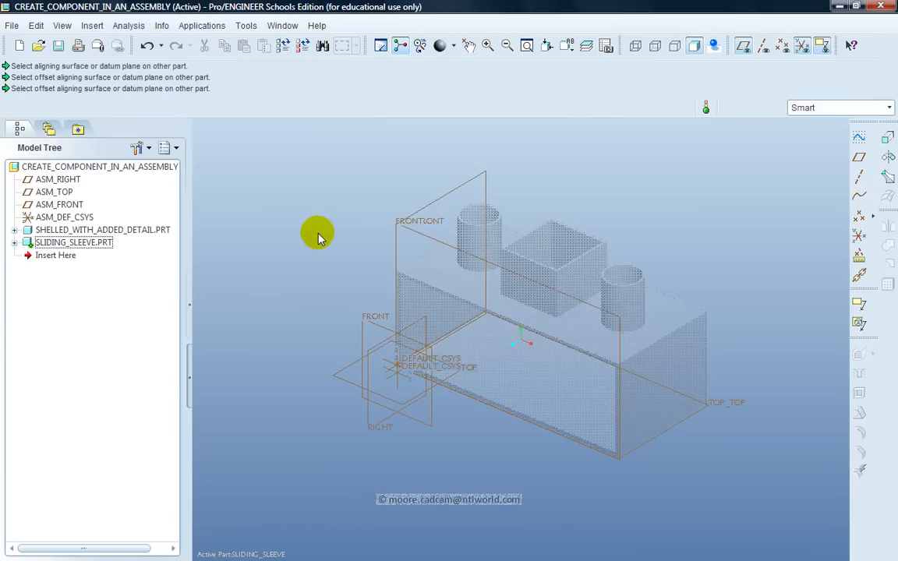
{"action": "mouse_move", "coordinate": [265, 383]}
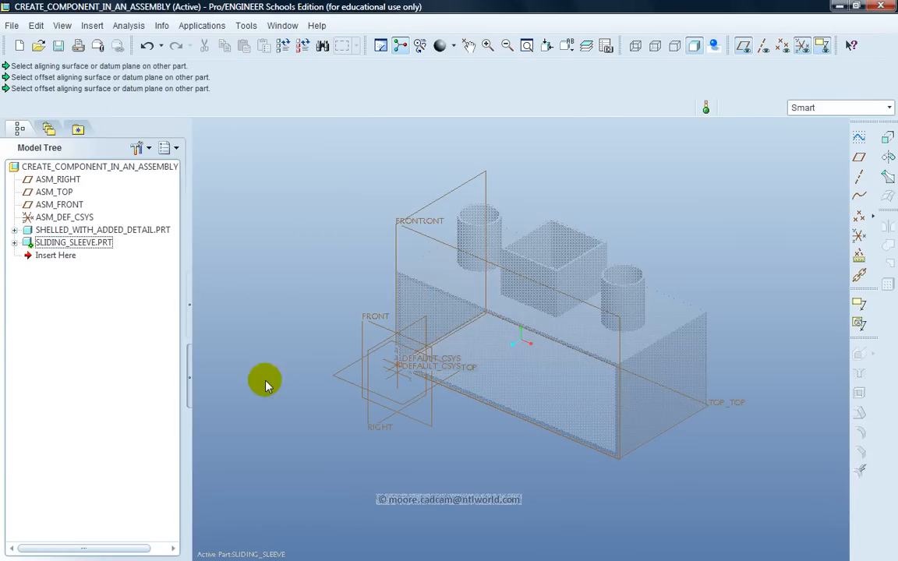
{"action": "mouse_move", "coordinate": [829, 264]}
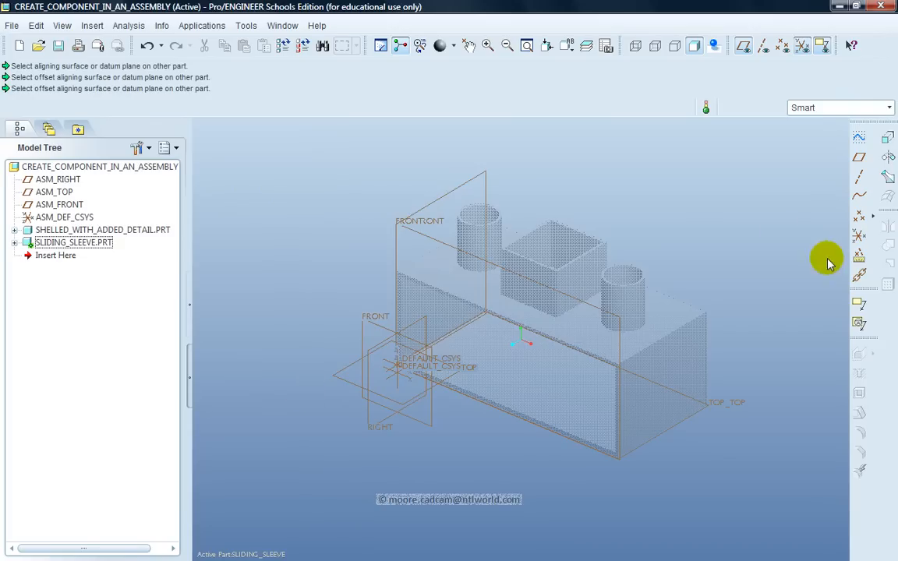
{"action": "mouse_move", "coordinate": [888, 138]}
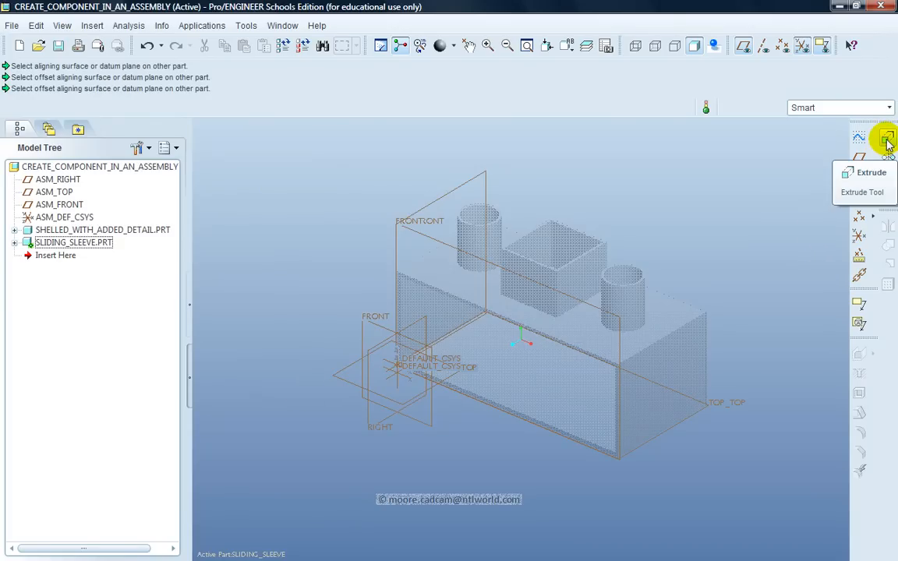
Start an extrude sketched on the TOP datum with FRONT as reference and enter the sketcher.
{"action": "left_click", "coordinate": [887, 139]}
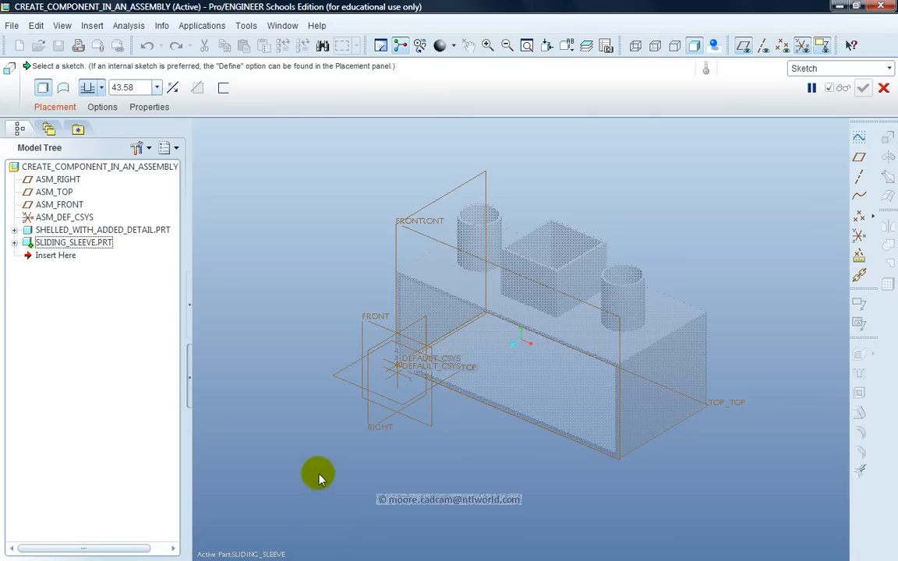
{"action": "left_click", "coordinate": [55, 106]}
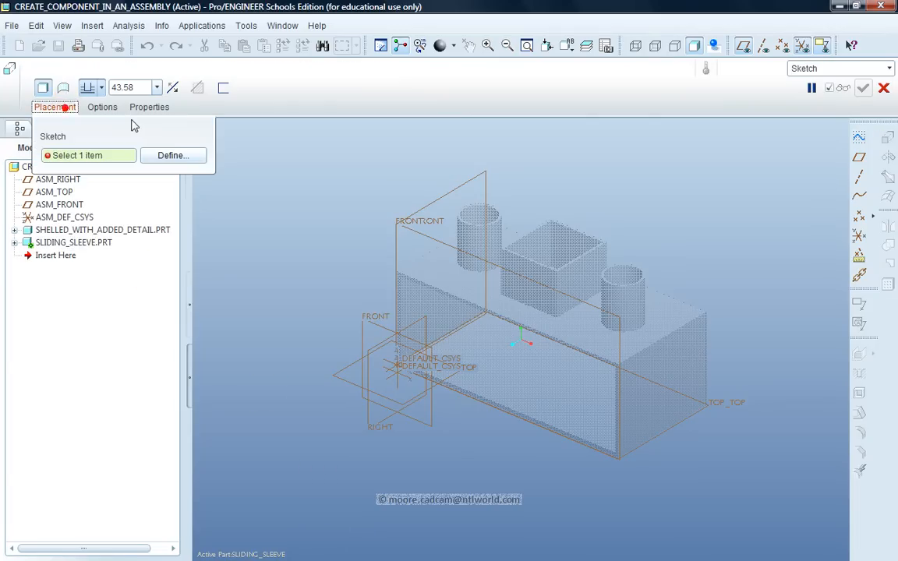
{"action": "left_click", "coordinate": [171, 155]}
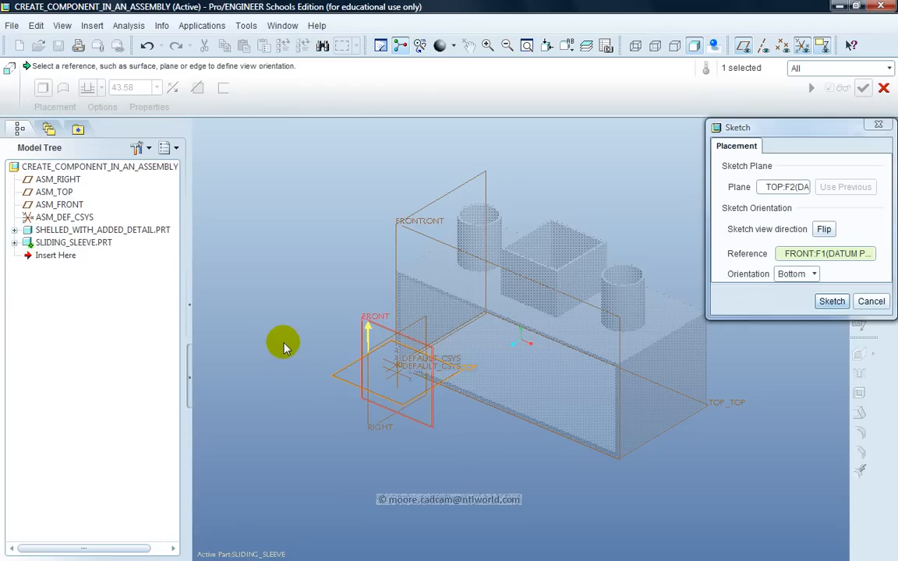
{"action": "mouse_move", "coordinate": [377, 346]}
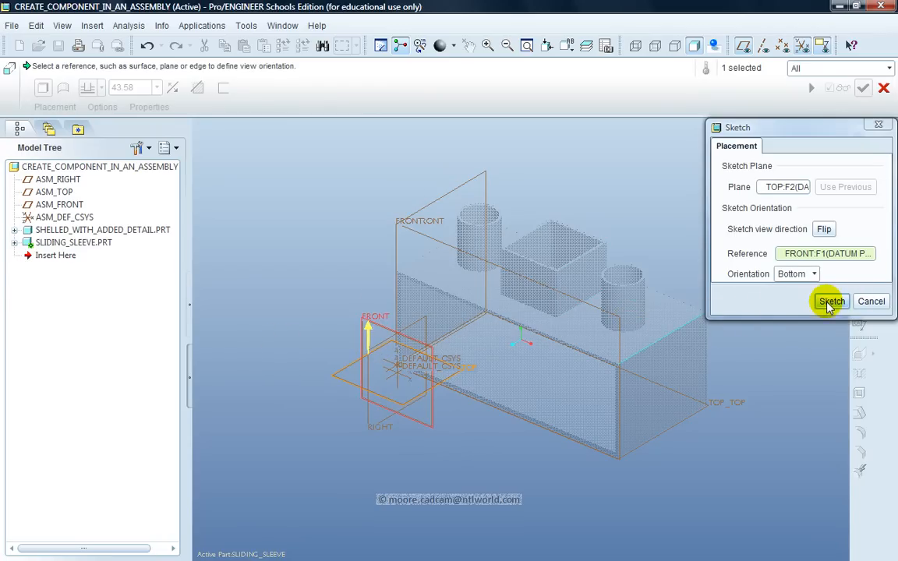
{"action": "left_click", "coordinate": [831, 302]}
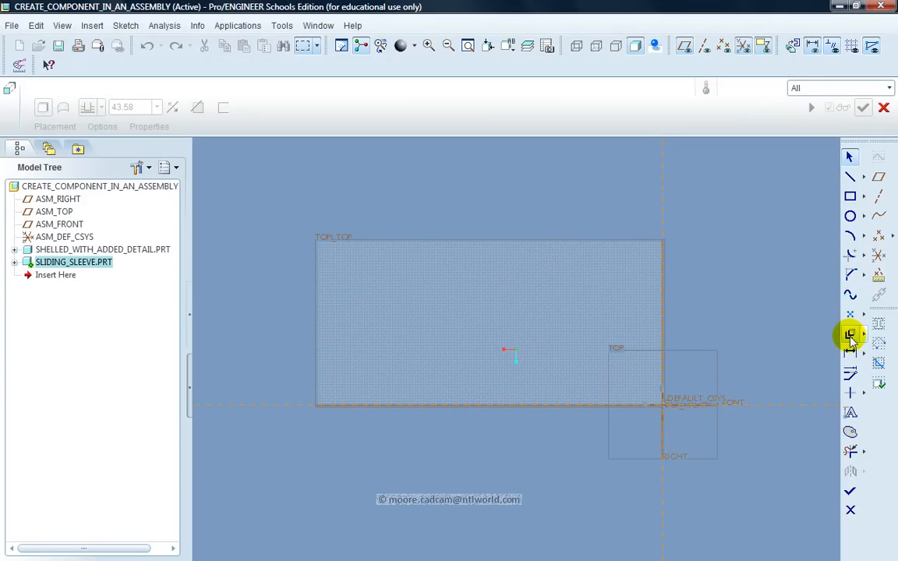
{"action": "mouse_move", "coordinate": [851, 335]}
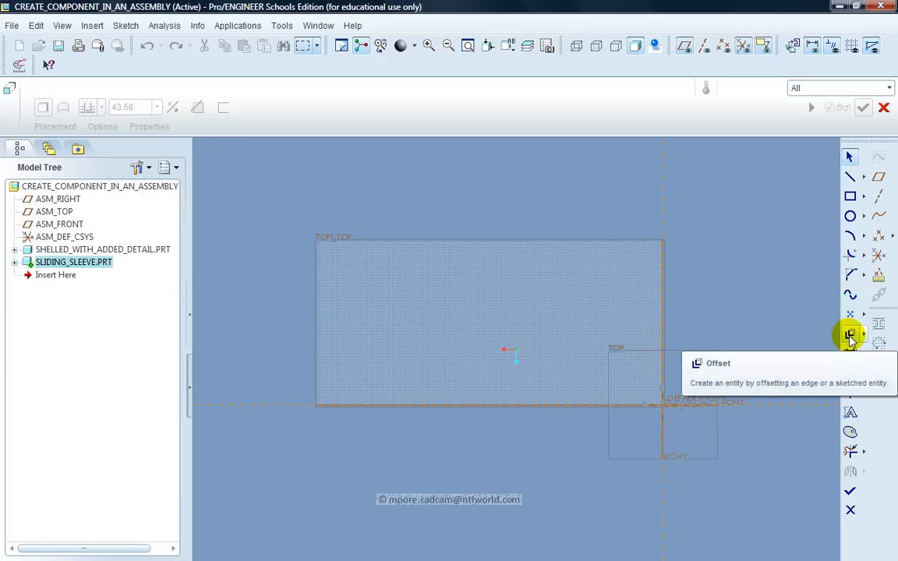
Sketch a loop offset -10 from the shelled part's outline and finish the sketch.
{"action": "left_click", "coordinate": [850, 333]}
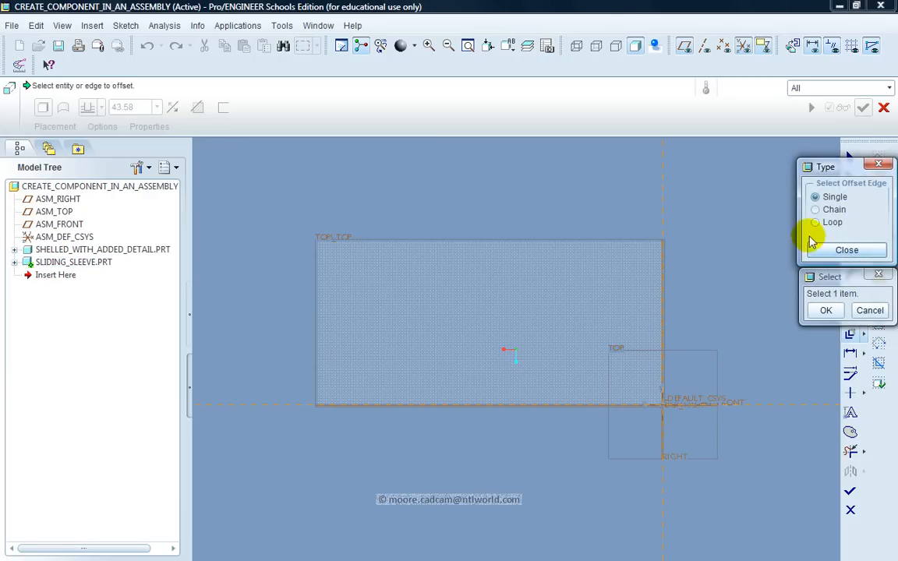
{"action": "left_click", "coordinate": [815, 222]}
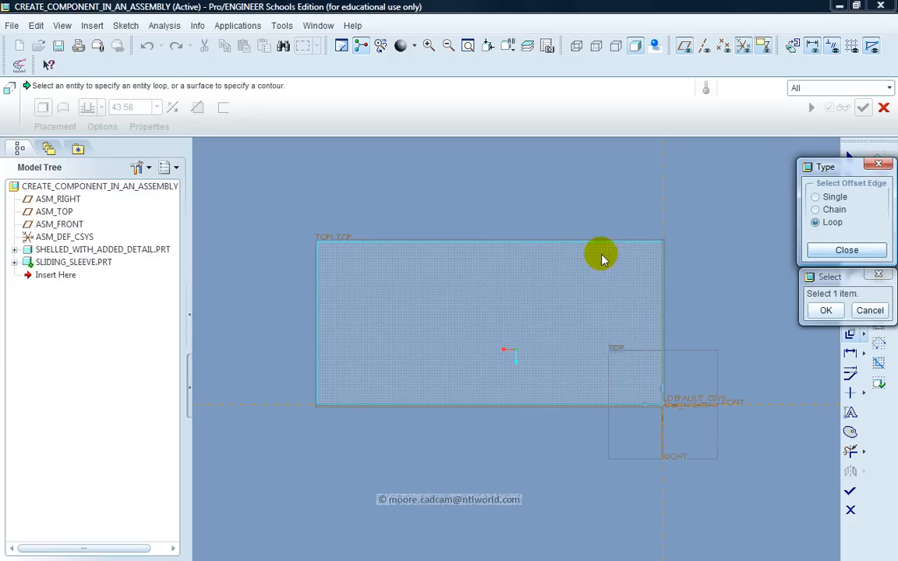
{"action": "mouse_move", "coordinate": [601, 248]}
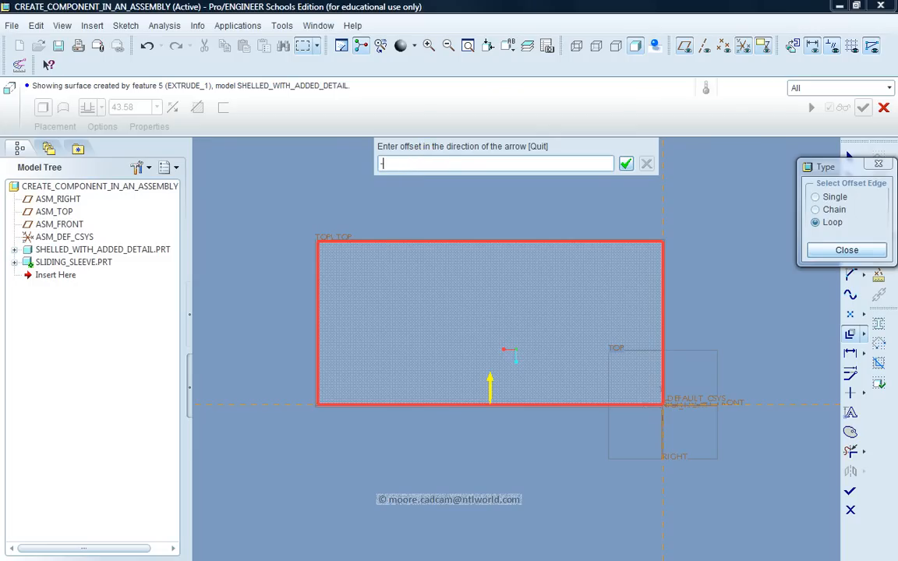
{"action": "type", "text": "-10"}
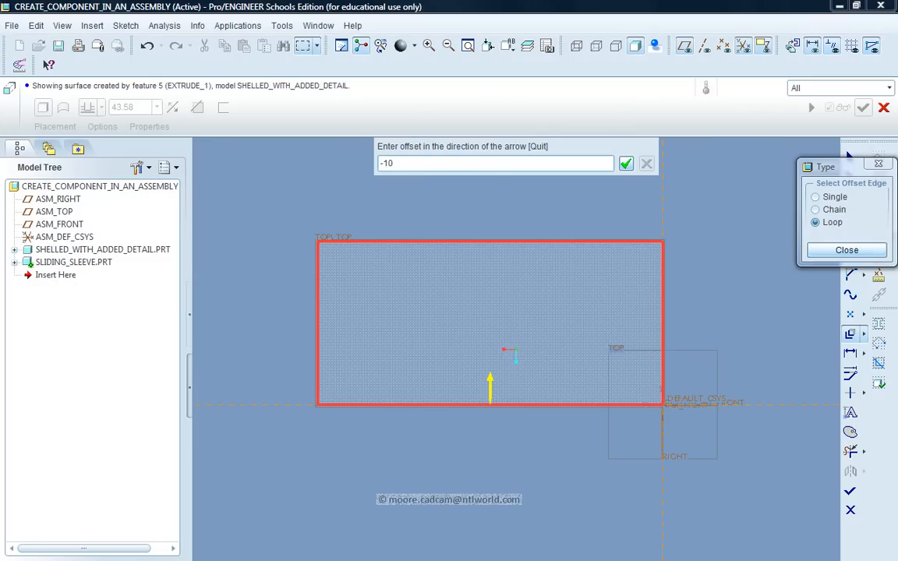
{"action": "left_click", "coordinate": [626, 164]}
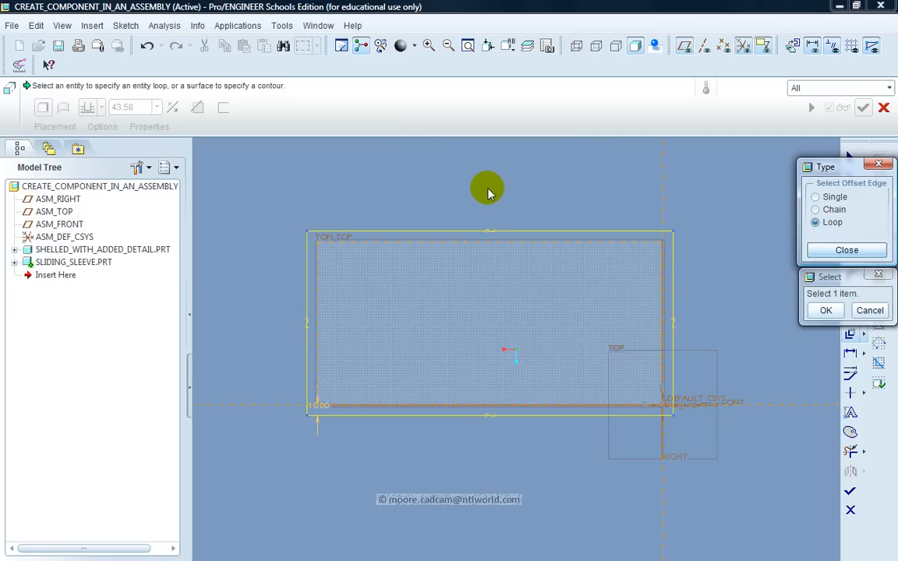
{"action": "mouse_move", "coordinate": [428, 204]}
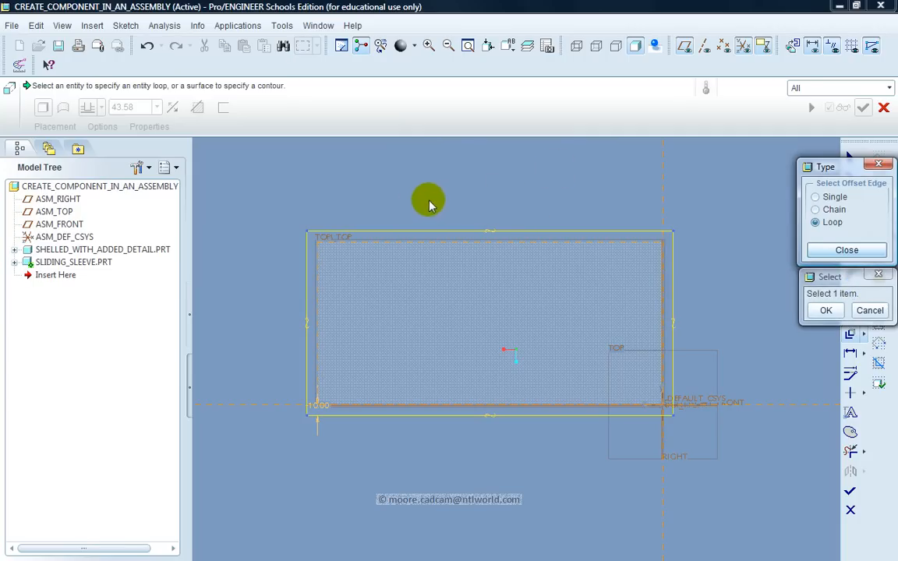
{"action": "mouse_move", "coordinate": [594, 208]}
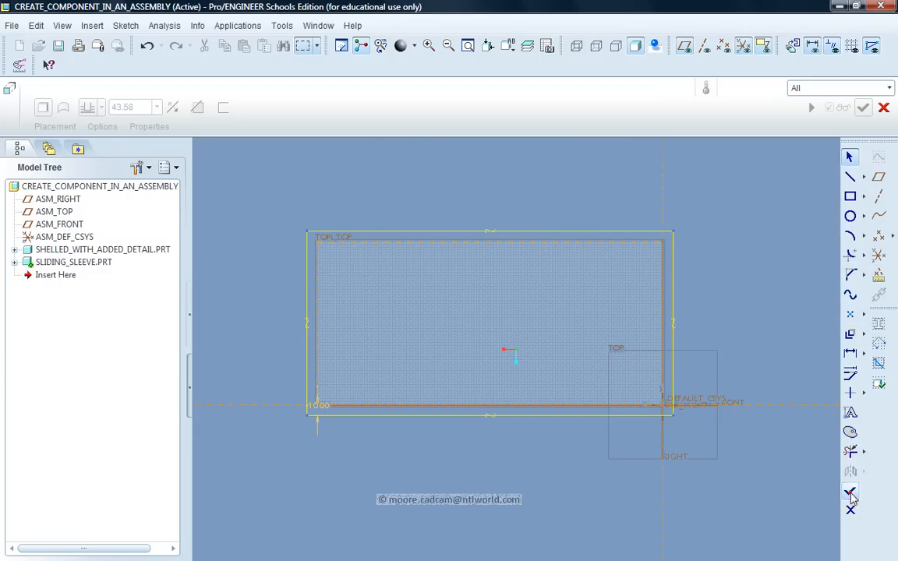
{"action": "left_click", "coordinate": [545, 45]}
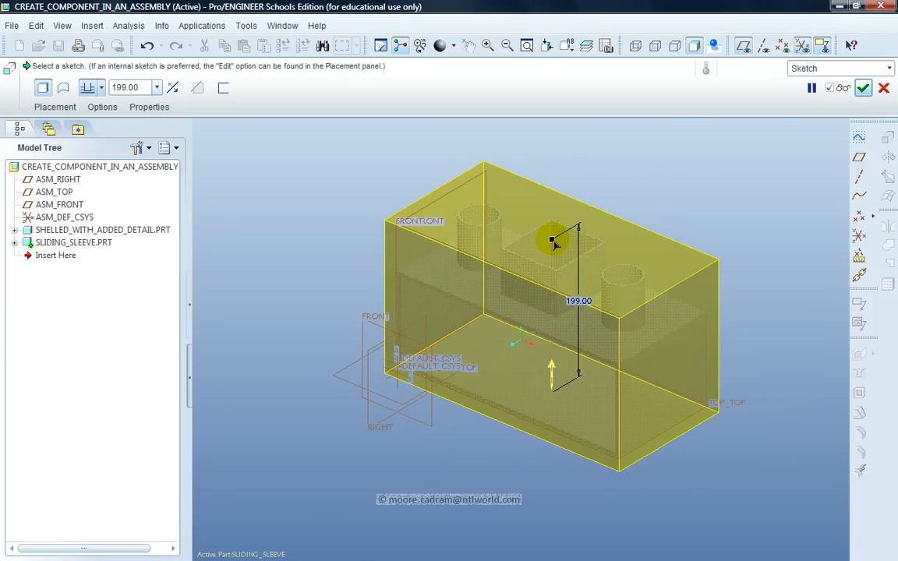
{"action": "mouse_move", "coordinate": [607, 173]}
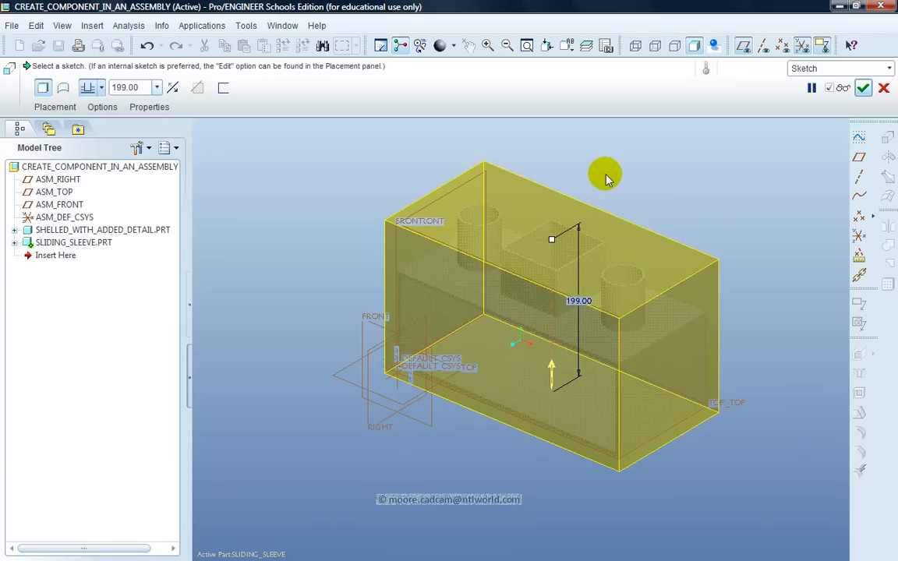
{"action": "mouse_move", "coordinate": [215, 137]}
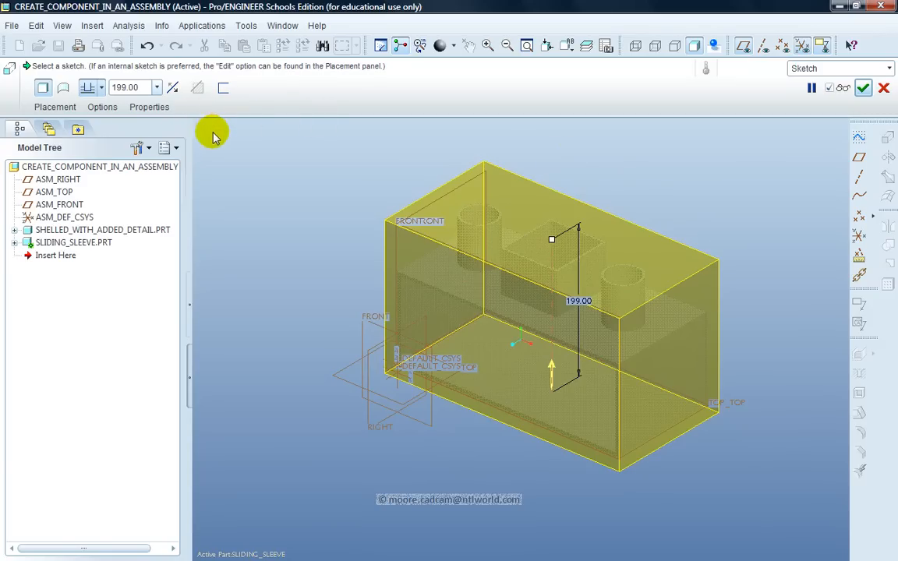
{"action": "mouse_move", "coordinate": [221, 87]}
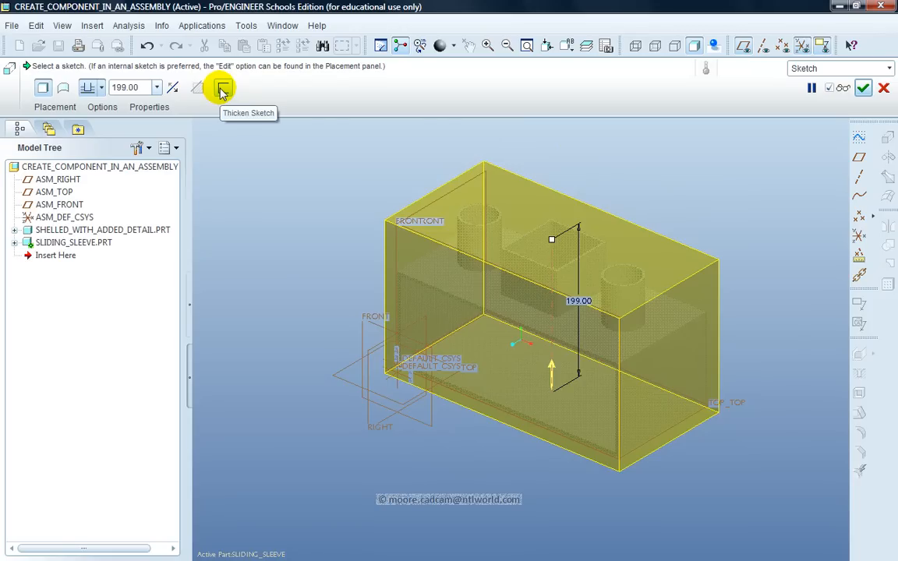
Thicken the extrude sketch into a 3.00 thin wall.
{"action": "left_click", "coordinate": [221, 87]}
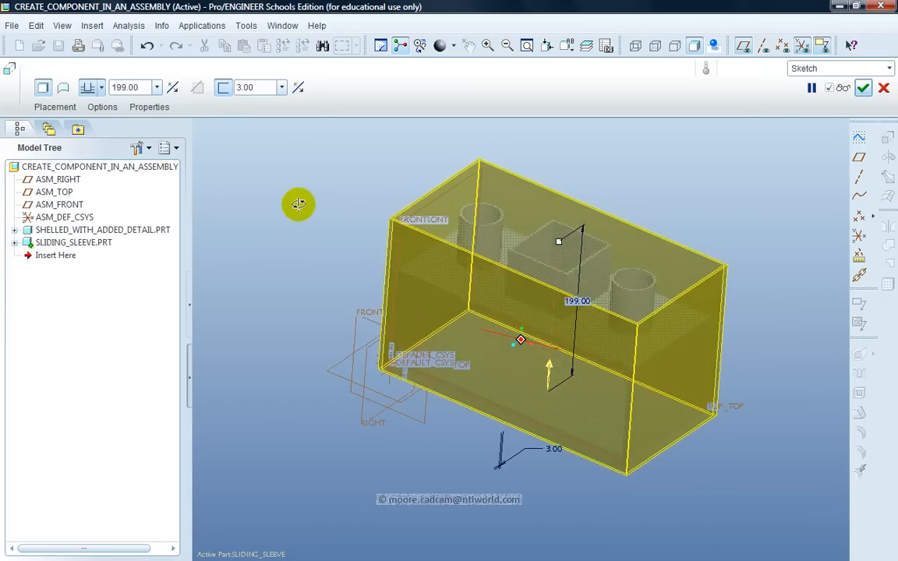
{"action": "left_click", "coordinate": [565, 45]}
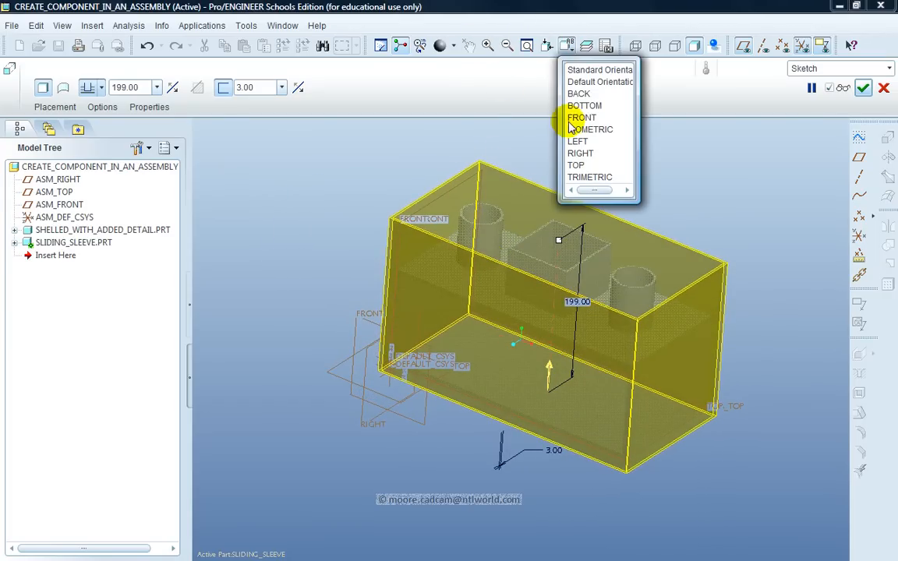
View from FRONT, set the extrude depth to 200.00 and complete the thin extrusion.
{"action": "left_click", "coordinate": [581, 117]}
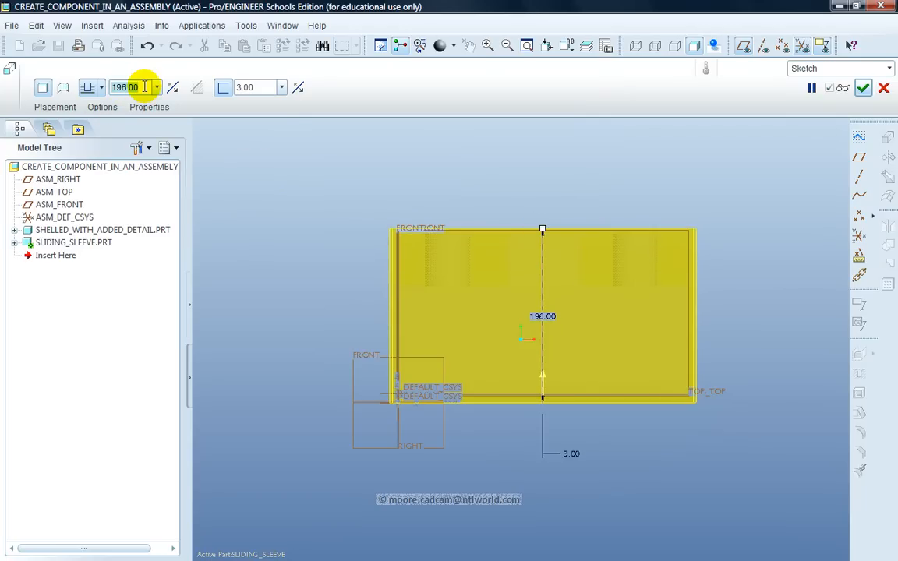
{"action": "type", "text": "200.00"}
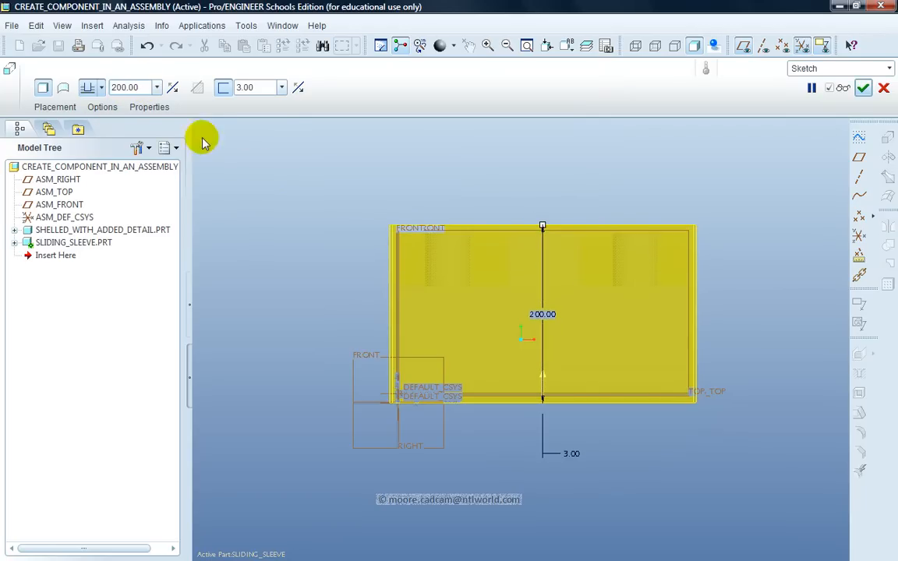
{"action": "mouse_move", "coordinate": [617, 72]}
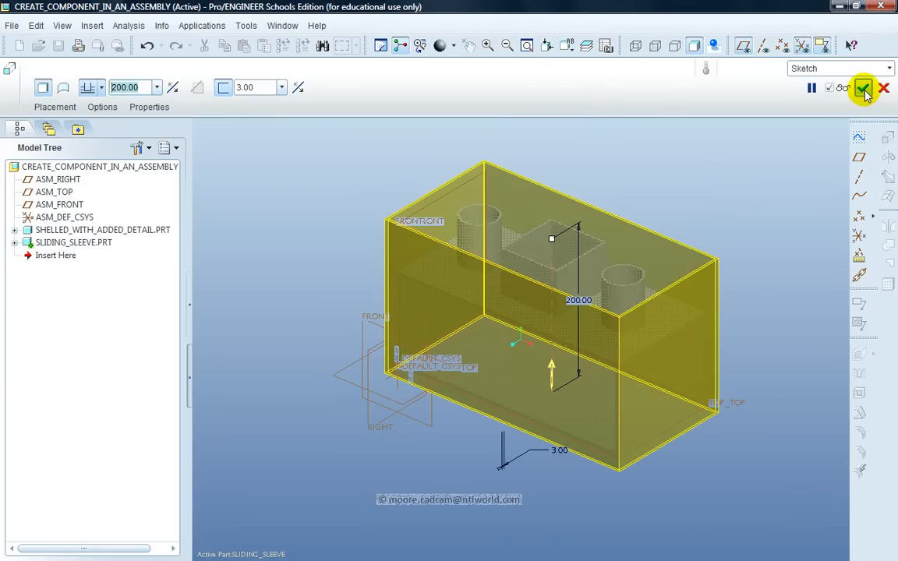
{"action": "mouse_move", "coordinate": [865, 89]}
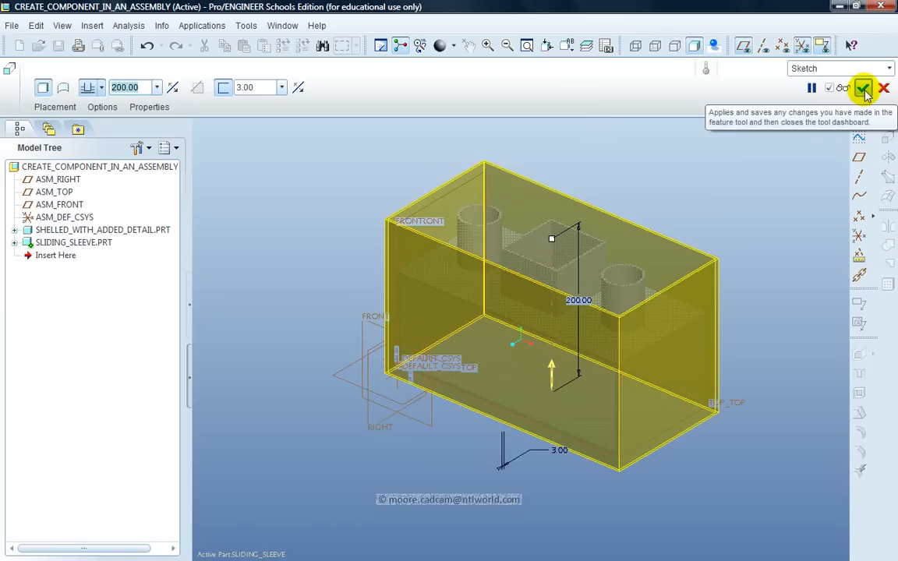
{"action": "left_click", "coordinate": [864, 87]}
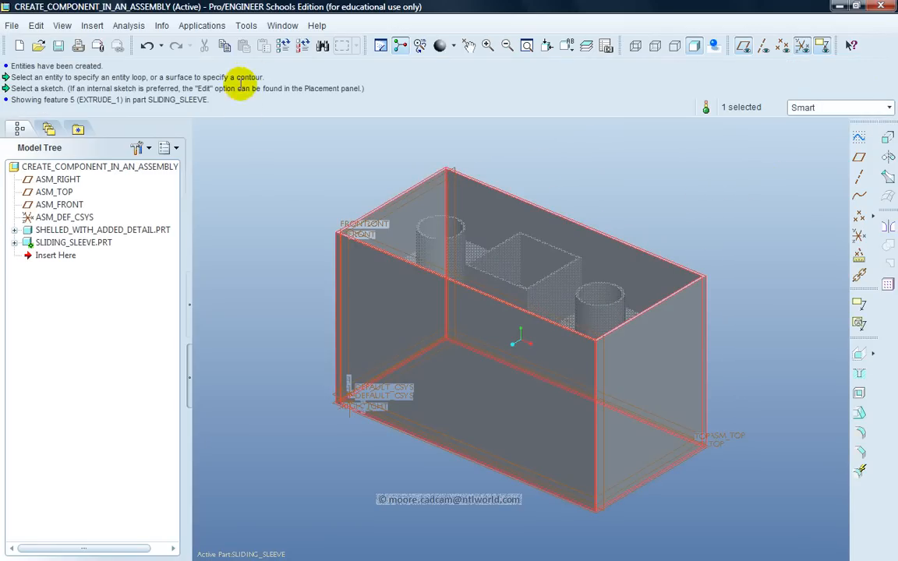
Reactivate the top-level assembly through the Window menu.
{"action": "left_click", "coordinate": [282, 25]}
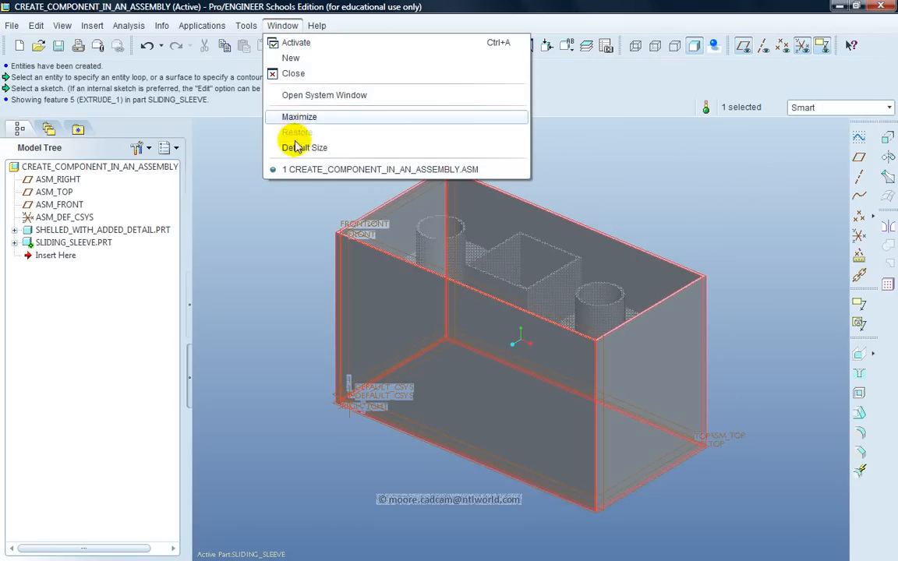
{"action": "mouse_move", "coordinate": [302, 169]}
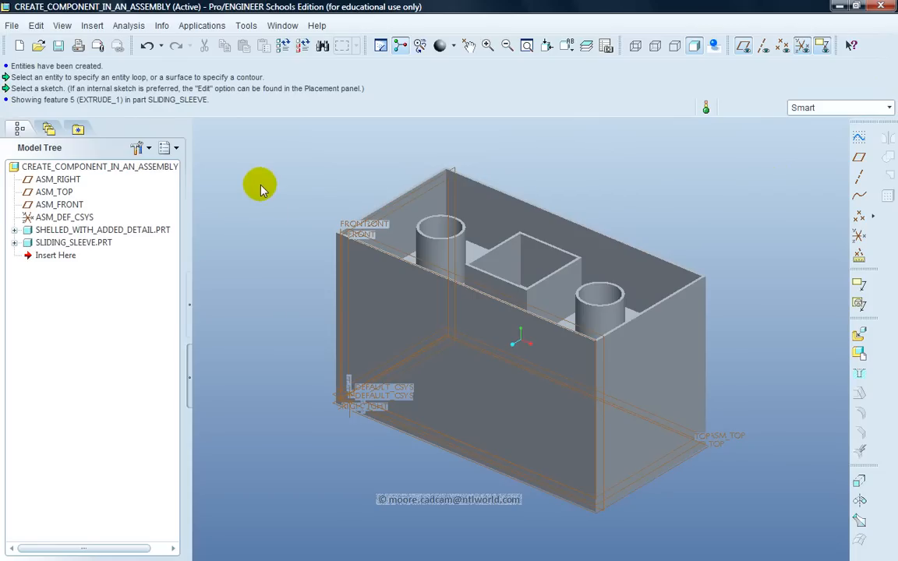
{"action": "mouse_move", "coordinate": [751, 43]}
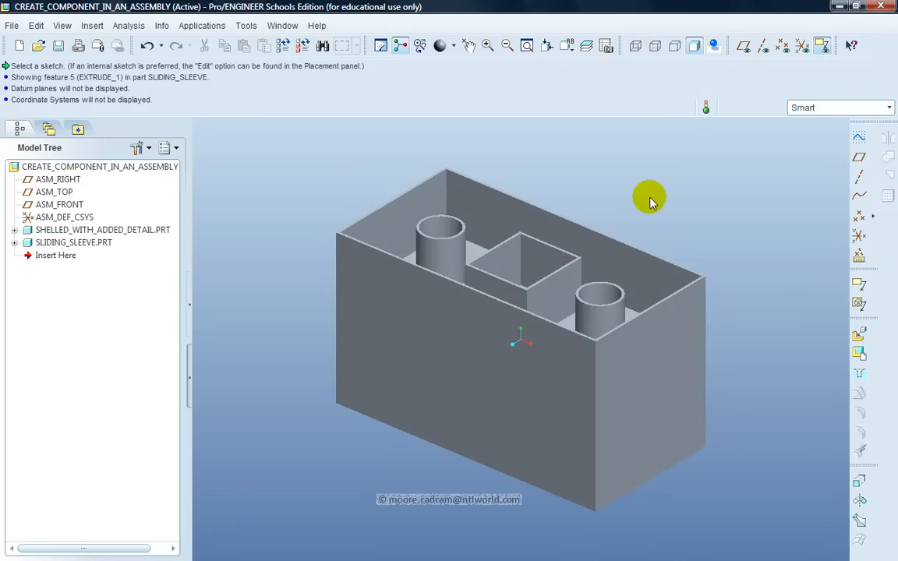
{"action": "mouse_move", "coordinate": [271, 233]}
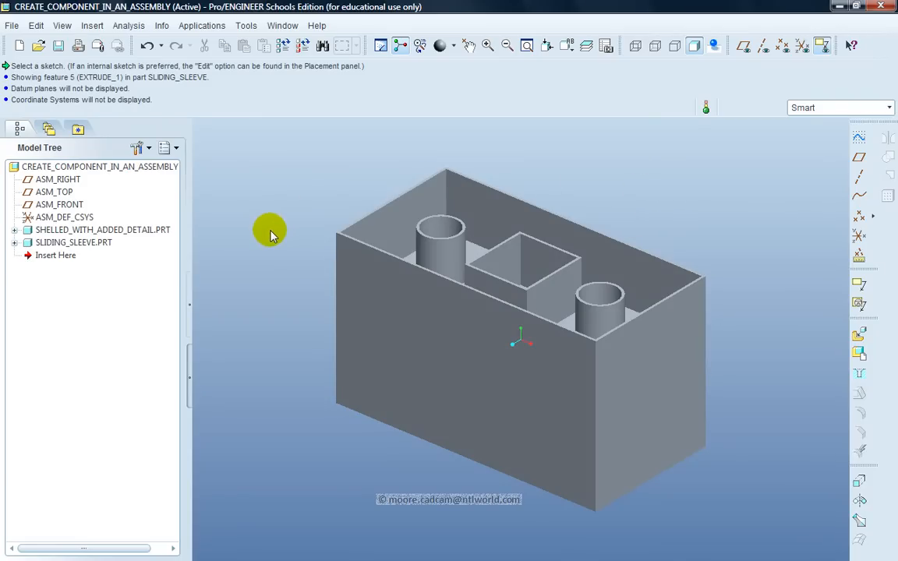
{"action": "mouse_move", "coordinate": [265, 242]}
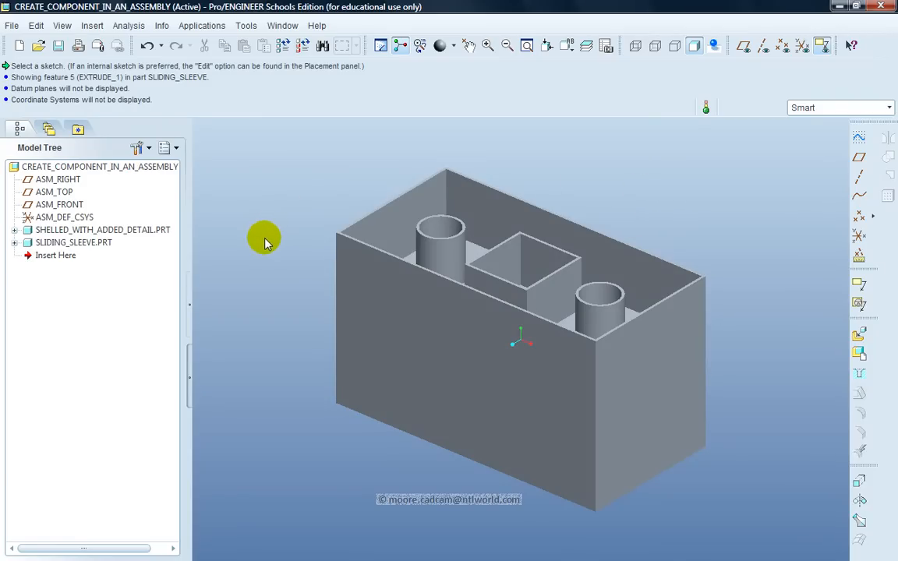
Open SLIDING_SLEEVE.PRT in its own window and save it.
{"action": "left_click", "coordinate": [73, 243]}
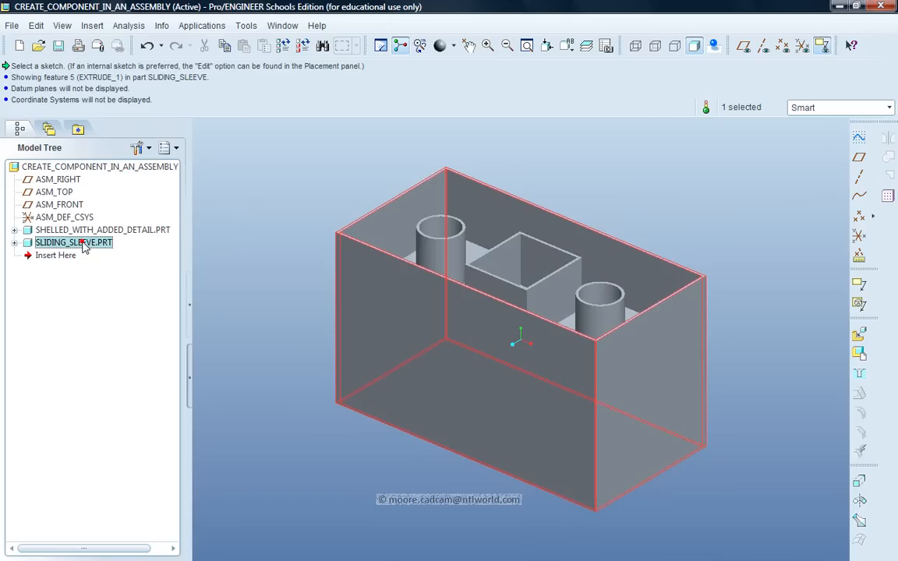
{"action": "right_click", "coordinate": [73, 243]}
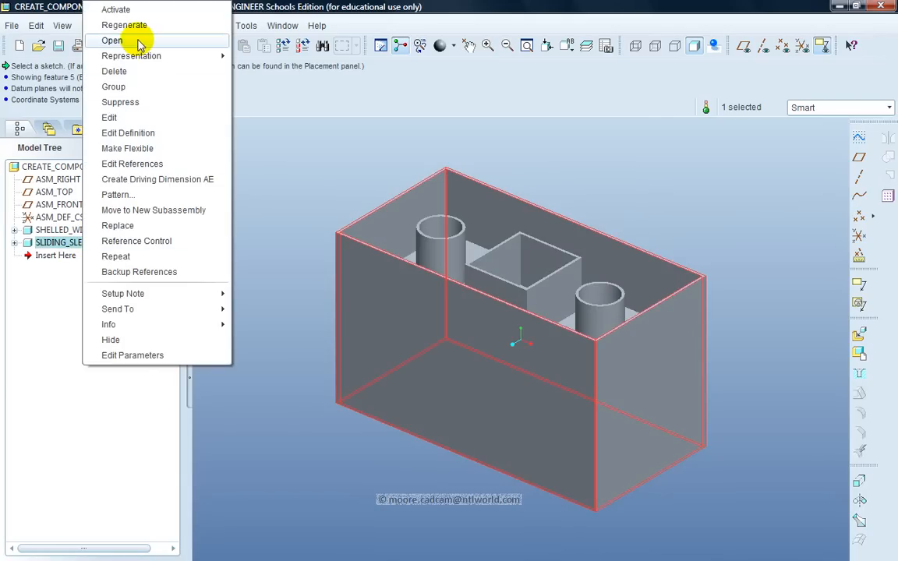
{"action": "left_click", "coordinate": [112, 41]}
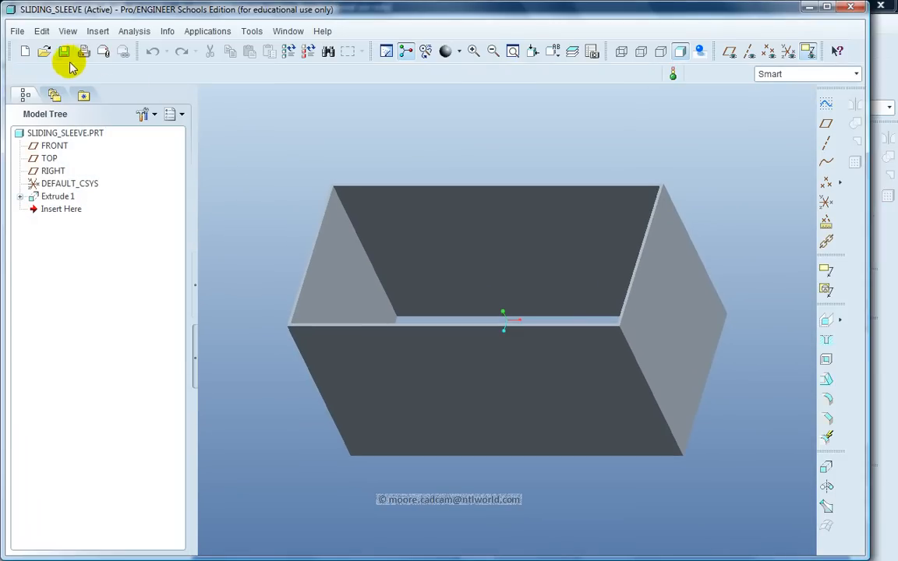
{"action": "left_click", "coordinate": [64, 52]}
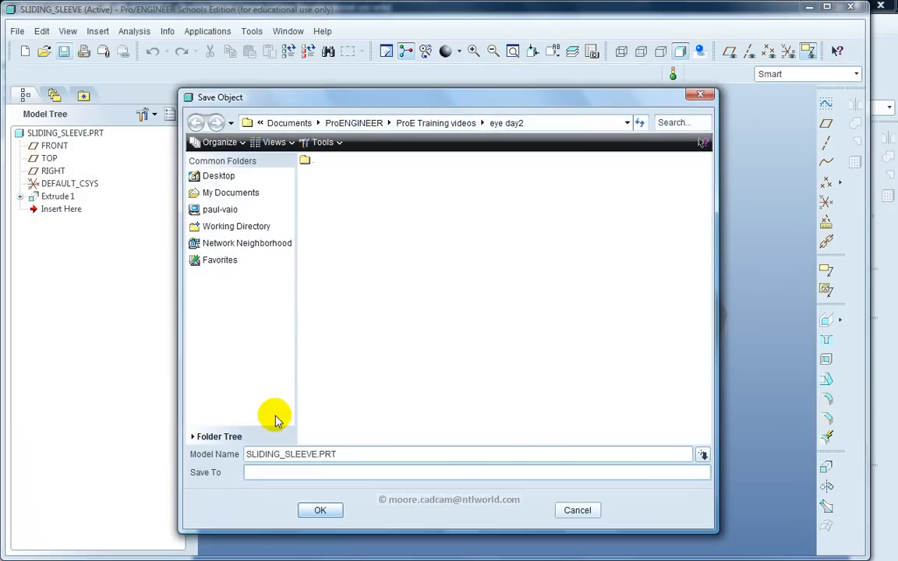
{"action": "left_click", "coordinate": [320, 510]}
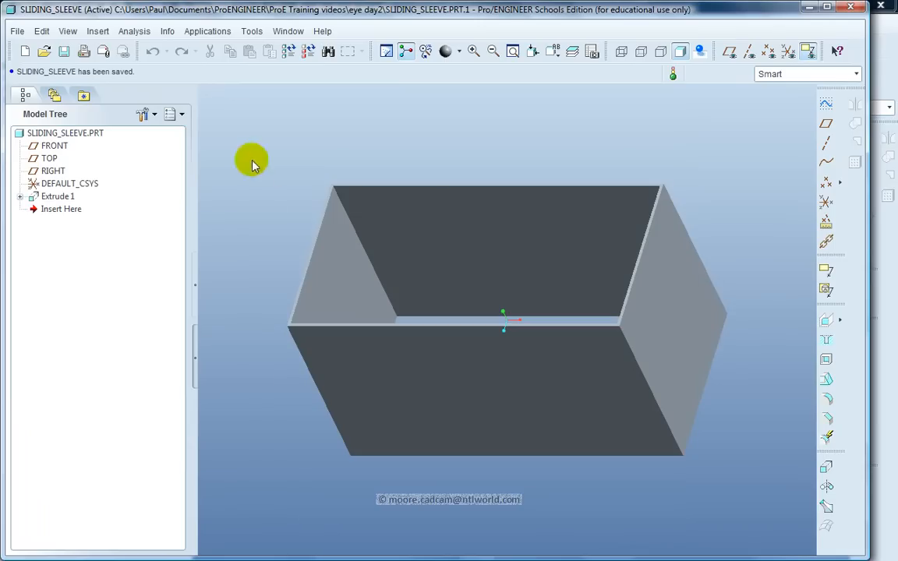
{"action": "mouse_move", "coordinate": [287, 31]}
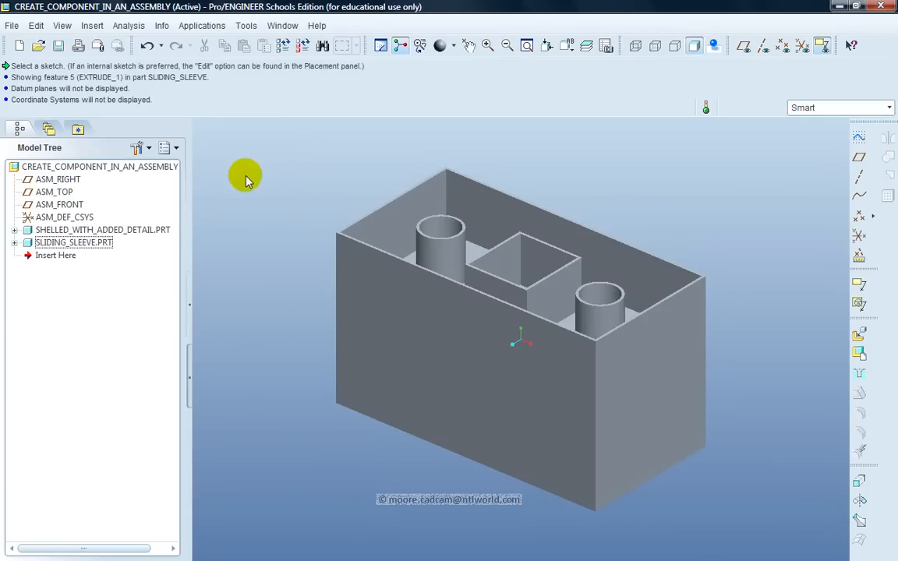
{"action": "mouse_move", "coordinate": [59, 46]}
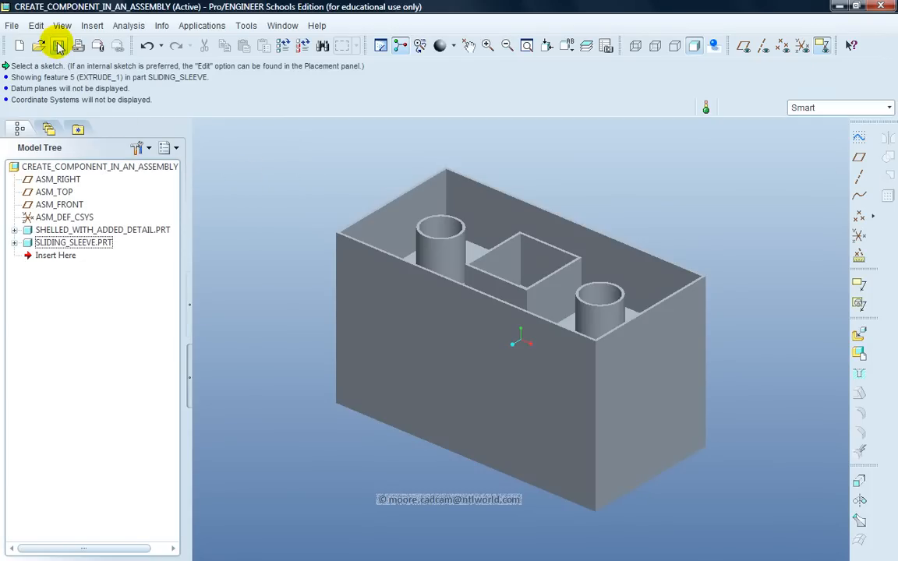
Save the assembly CREATE_COMPONENT_IN_AN_ASSEMBLY.ASM, confirming in the Save Object dialog.
{"action": "left_click", "coordinate": [59, 45]}
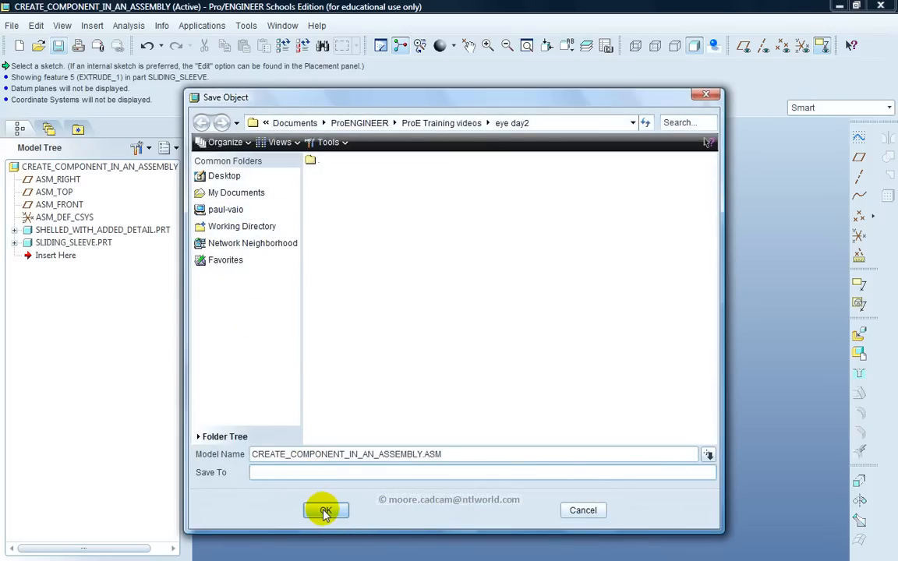
{"action": "left_click", "coordinate": [324, 512]}
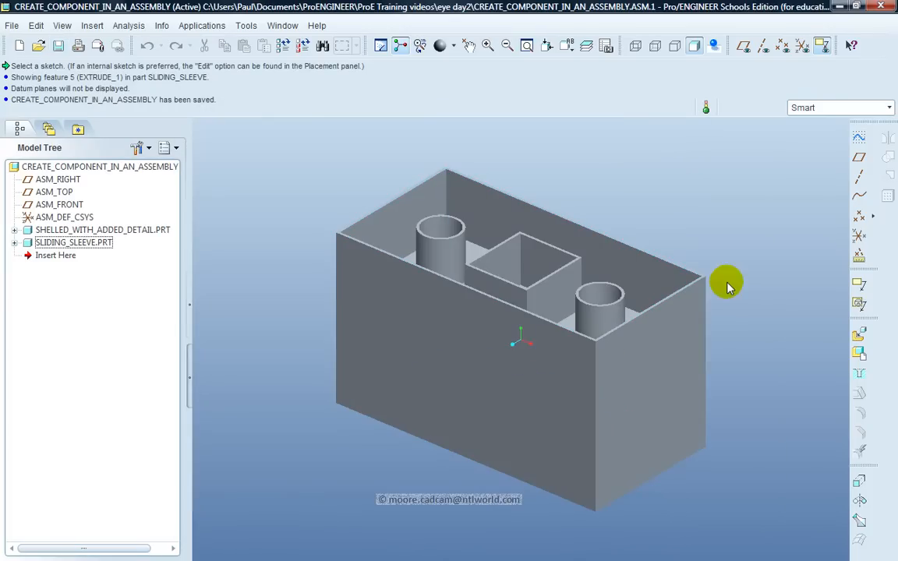
{"action": "mouse_move", "coordinate": [714, 221]}
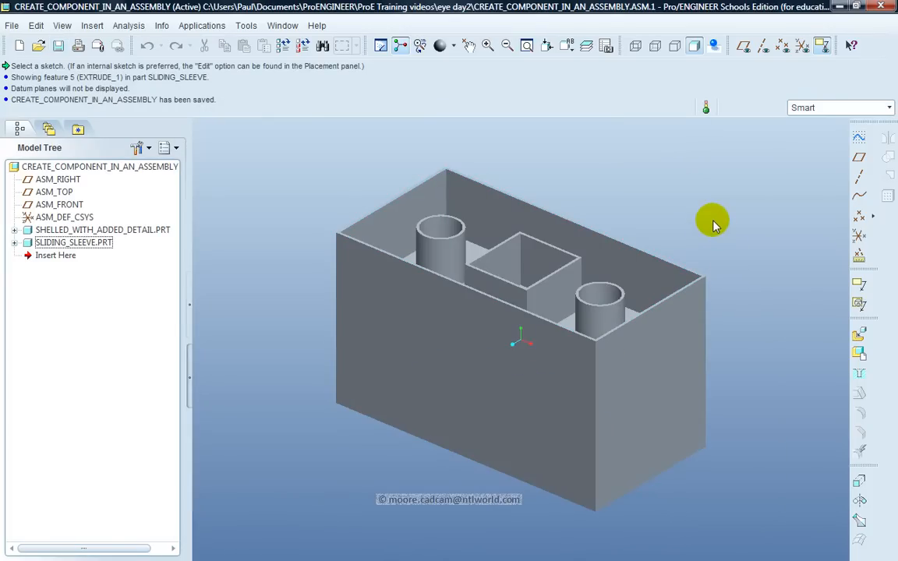